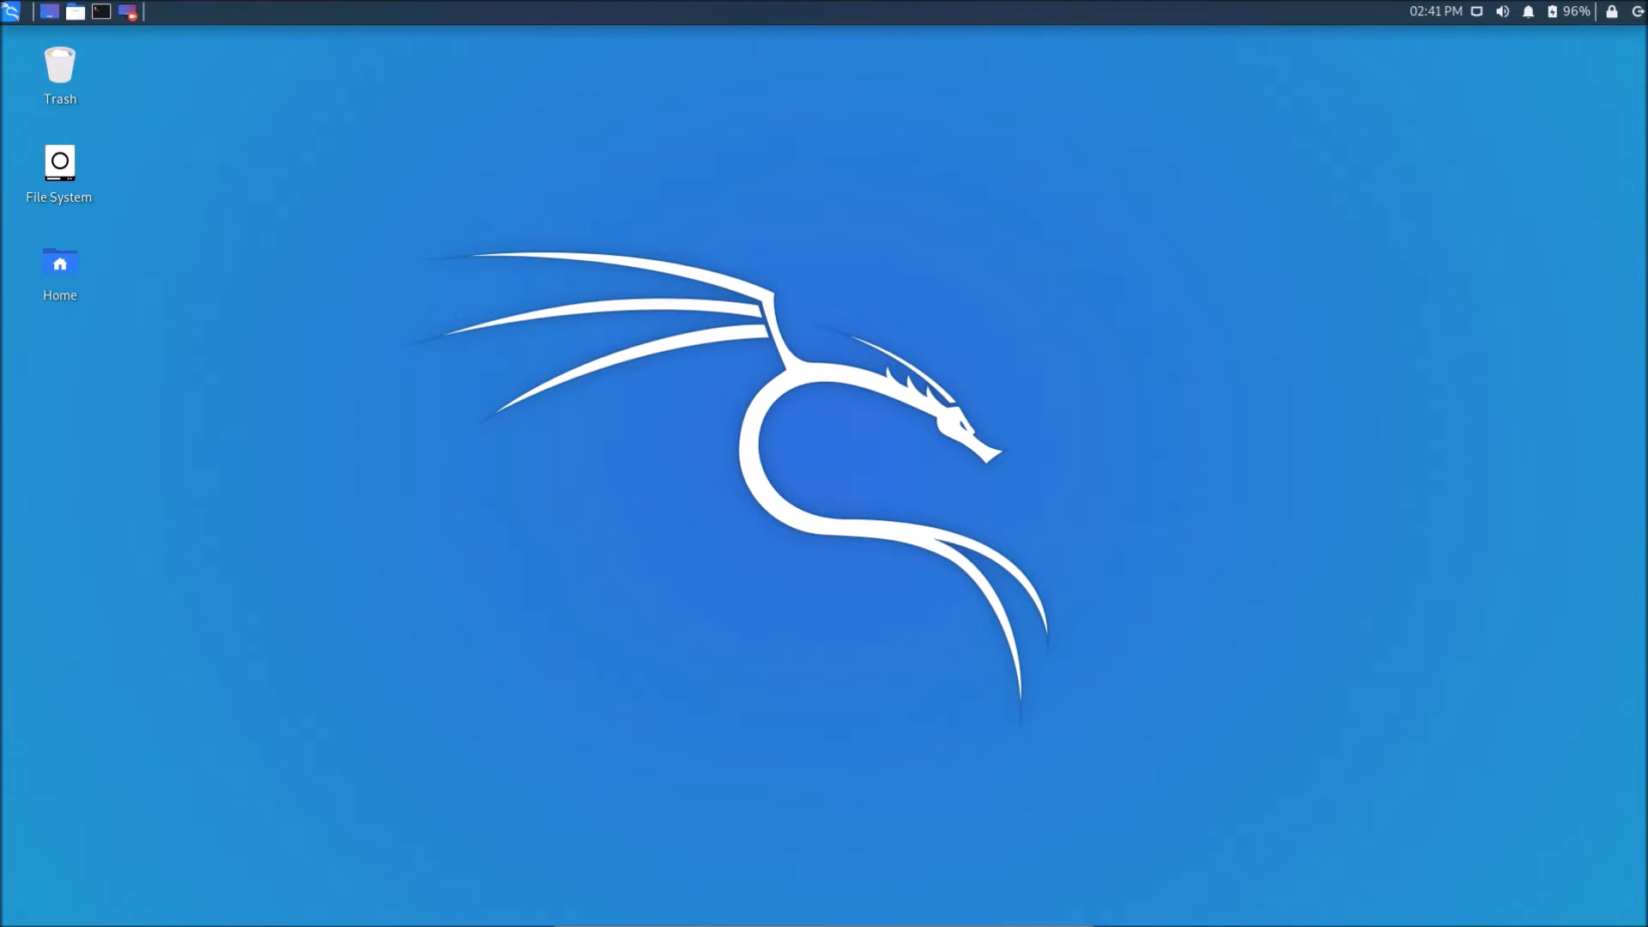
mouse_move(1350, 272)
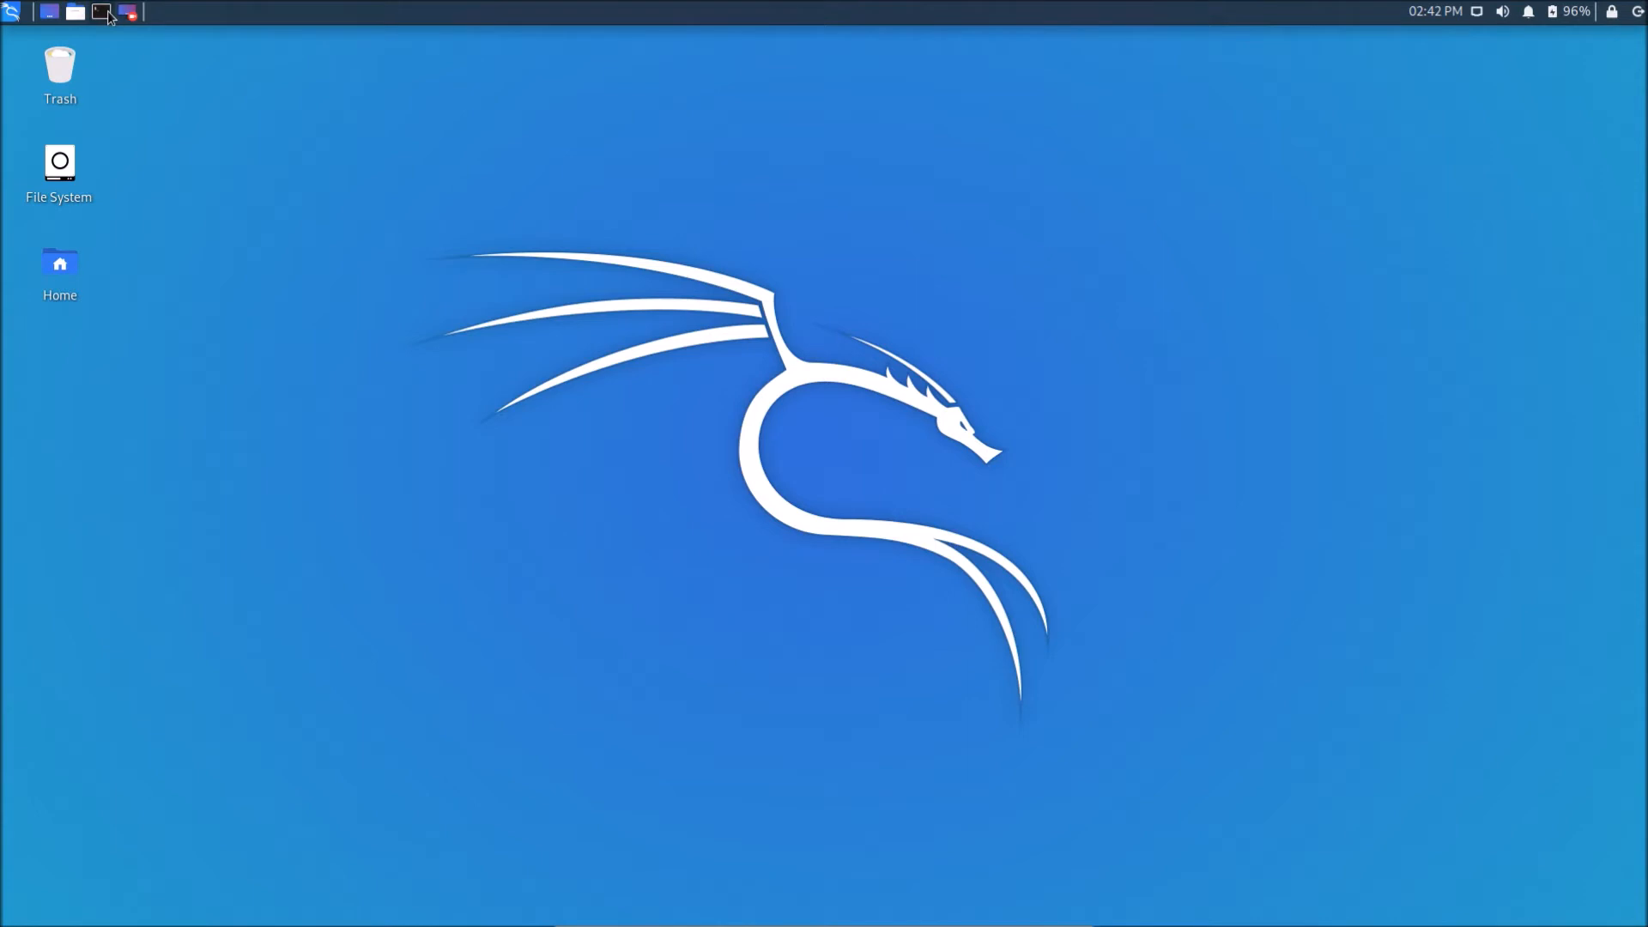
Start a root shell in a new terminal with sudo -i and the kali password.
click(102, 11)
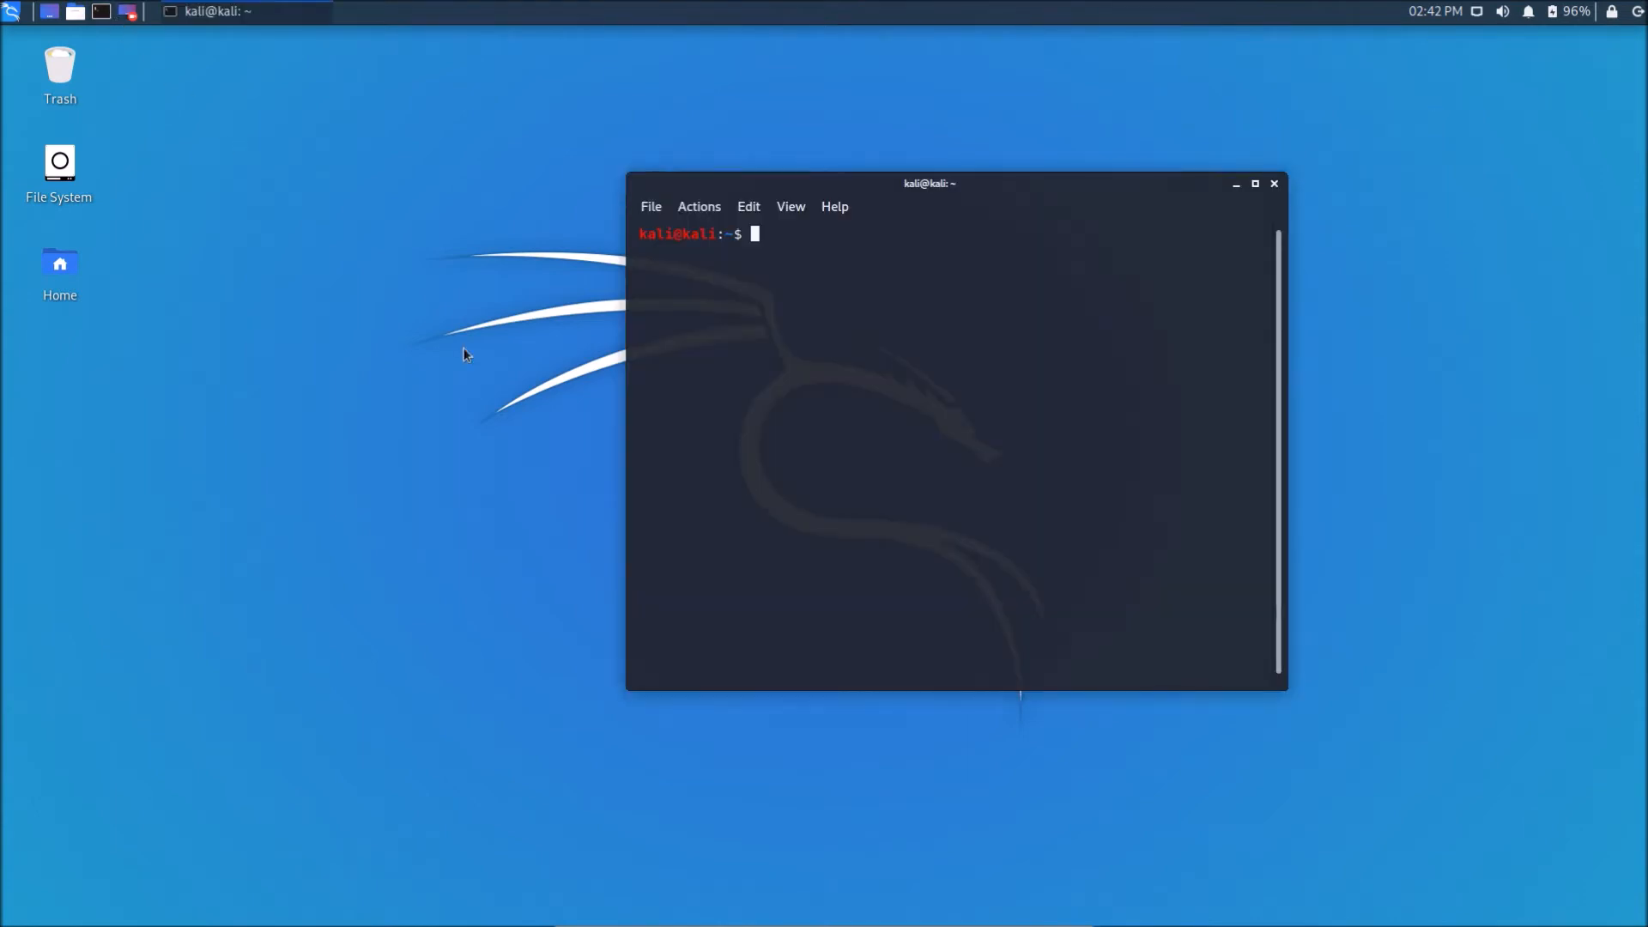
mouse_move(791, 257)
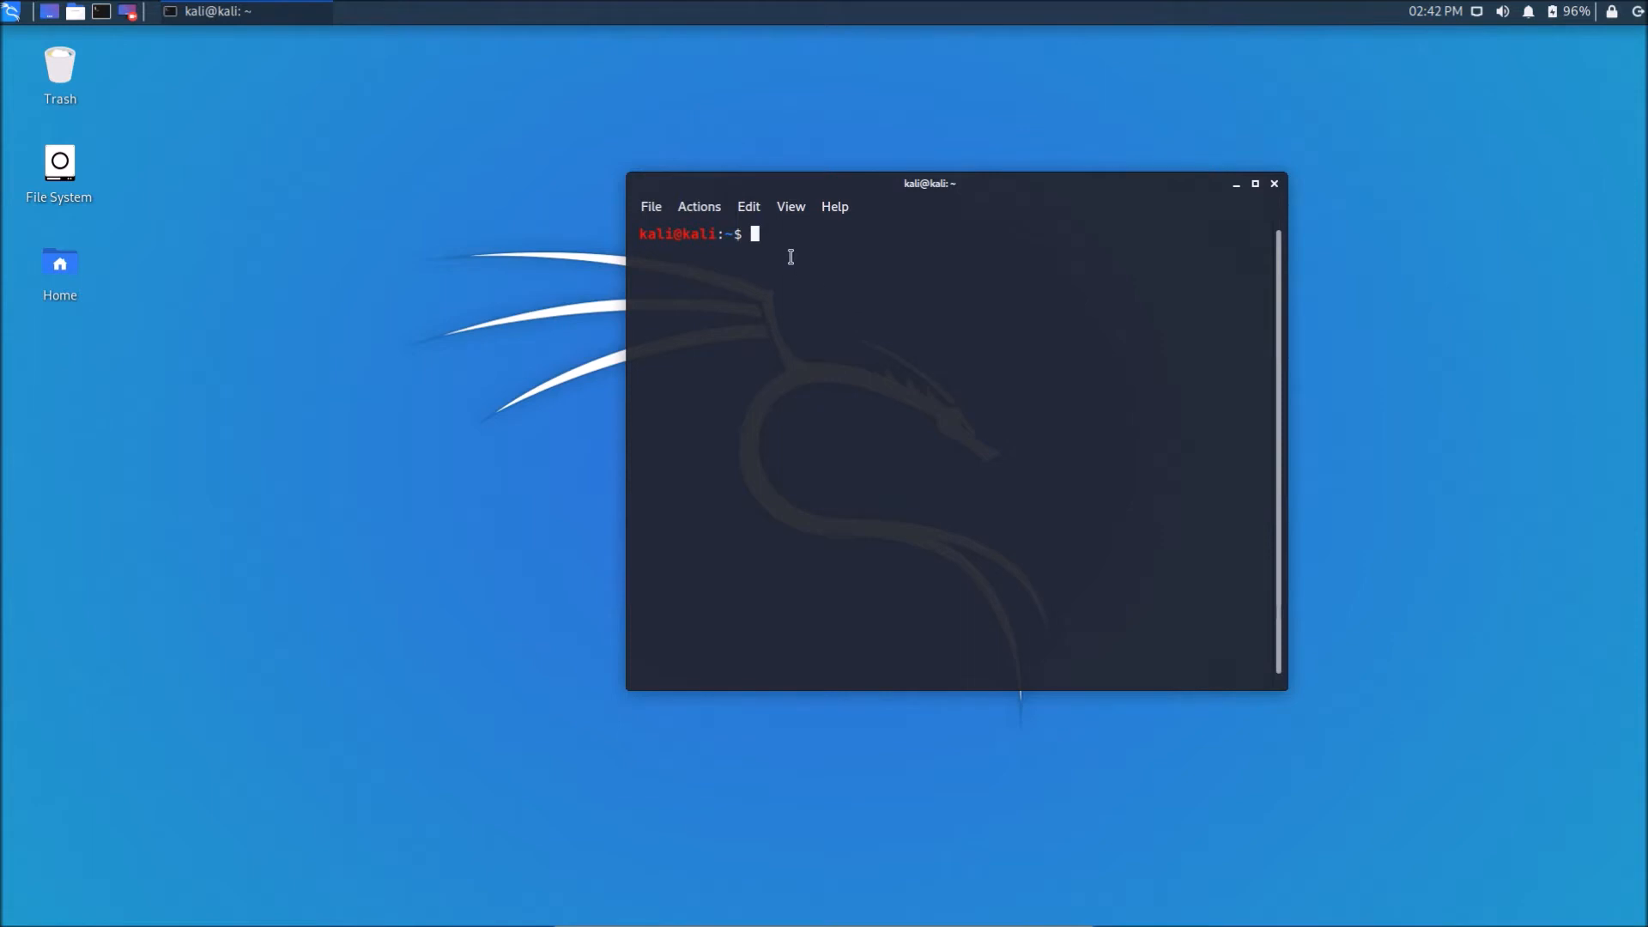
text(sudo)
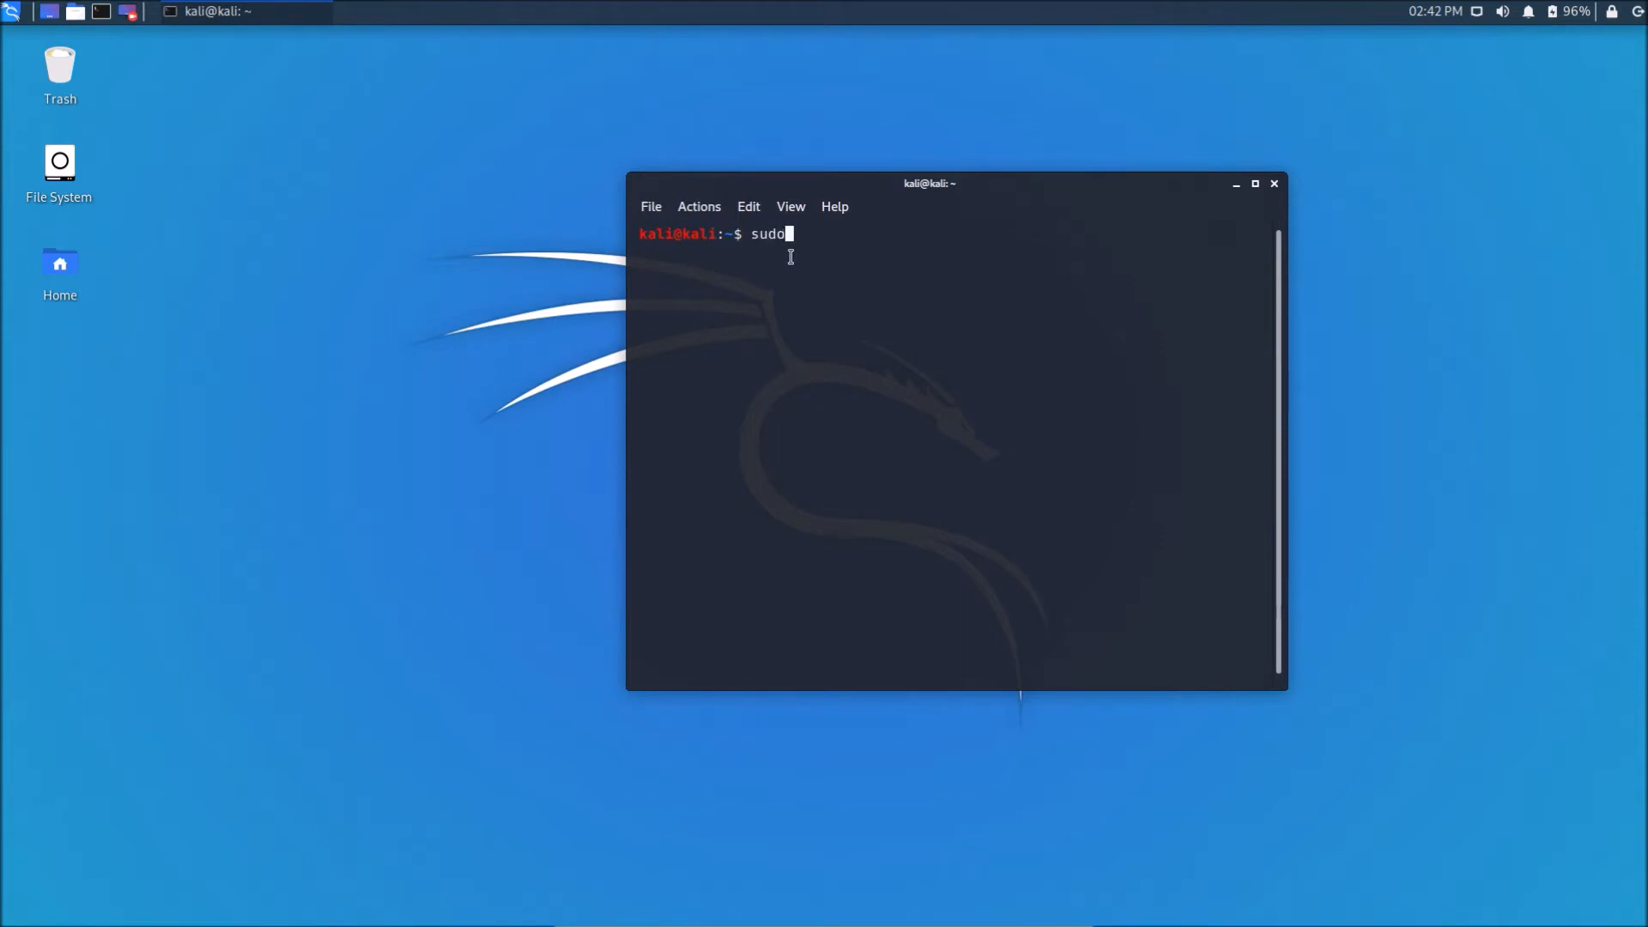
text(-i)
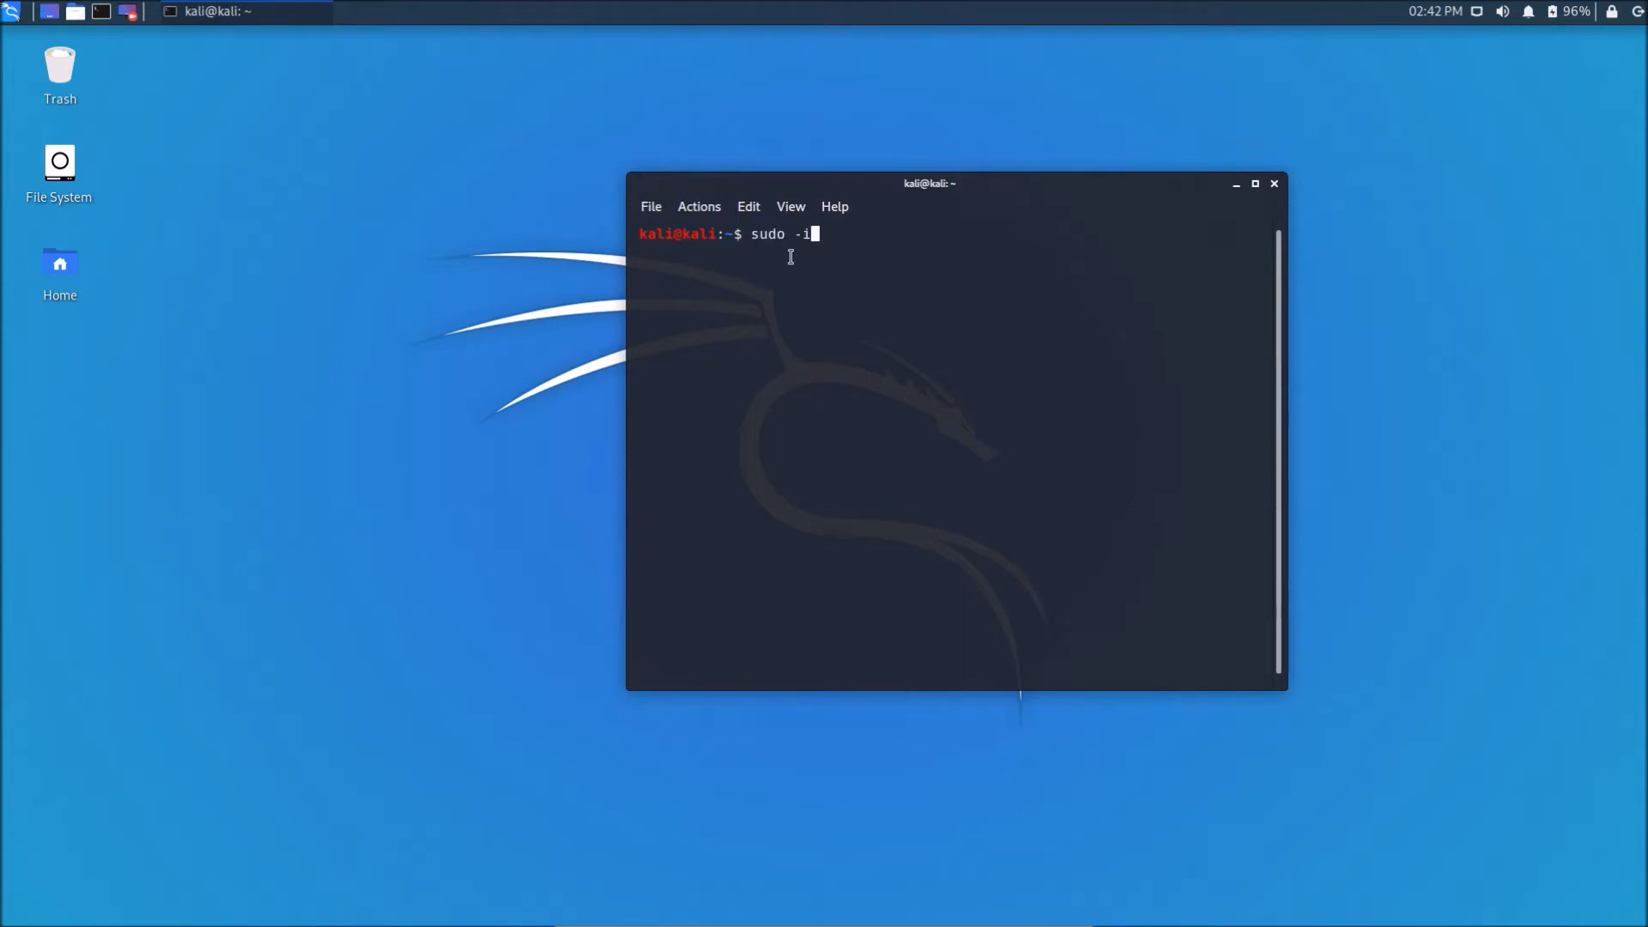
key(Return)
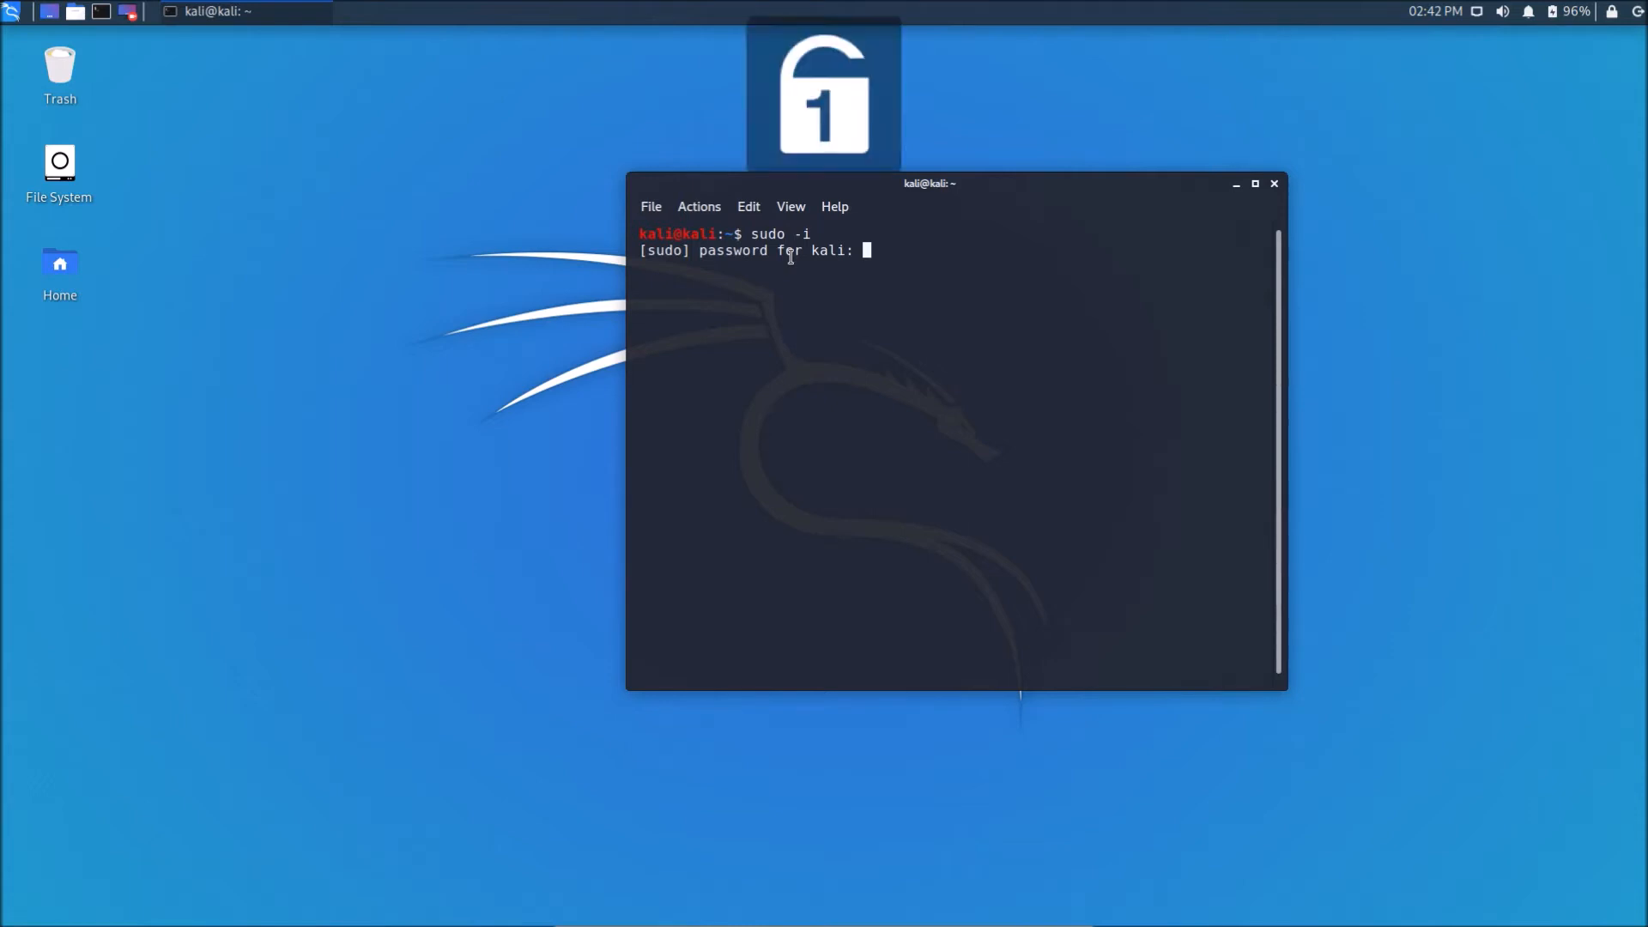
key(Return)
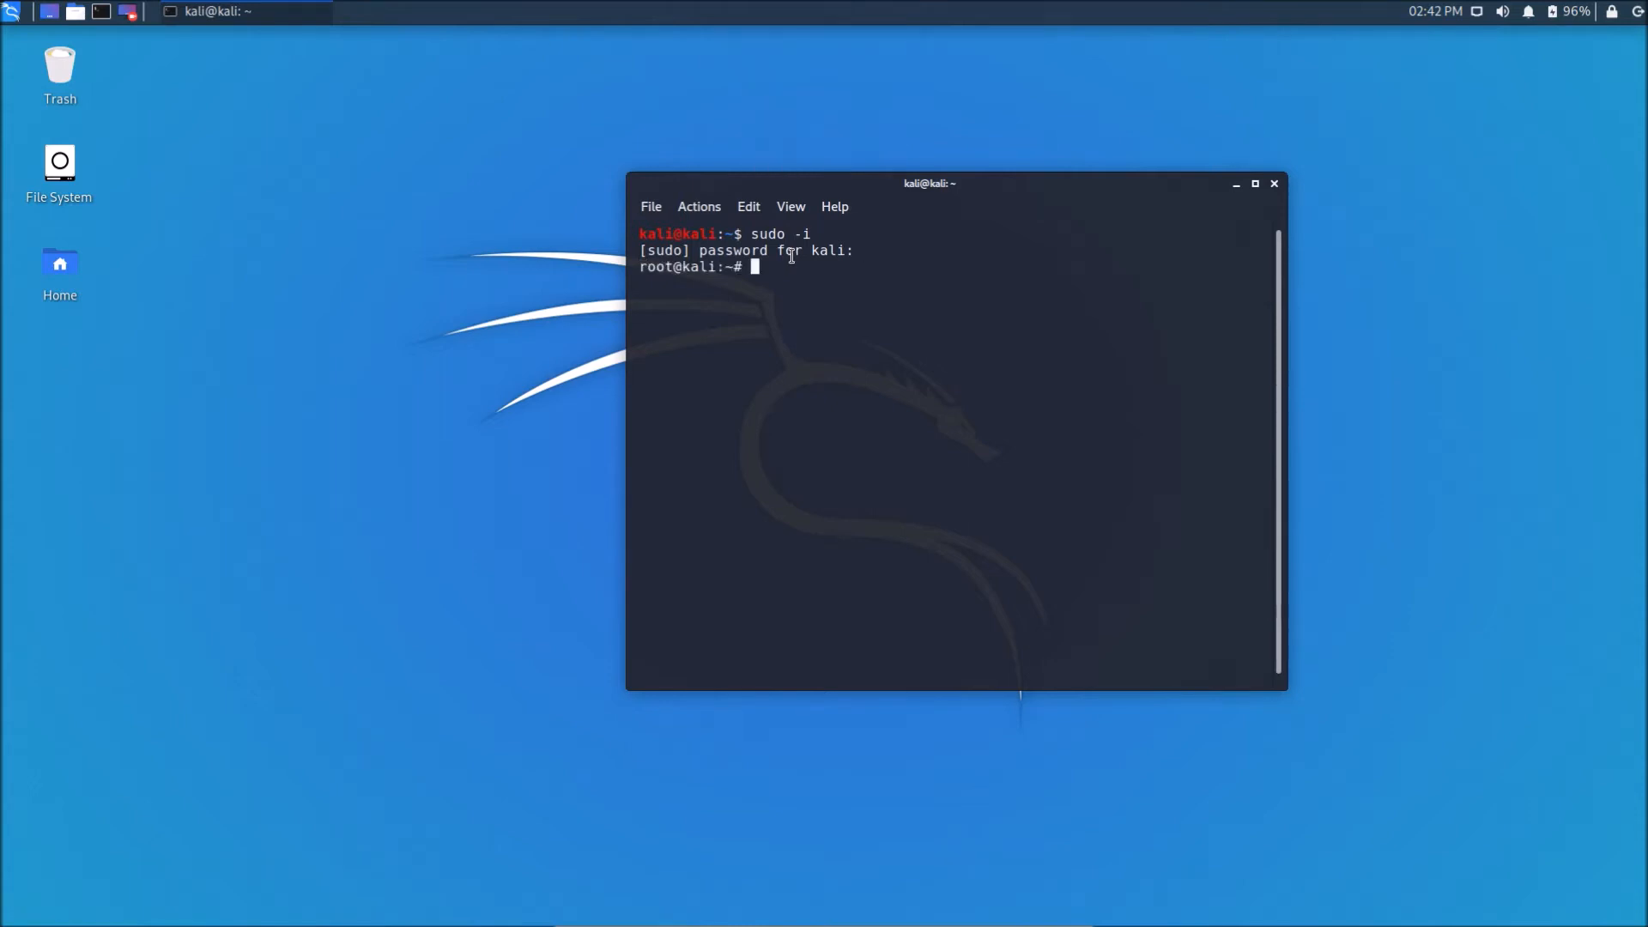
double_click(670, 266)
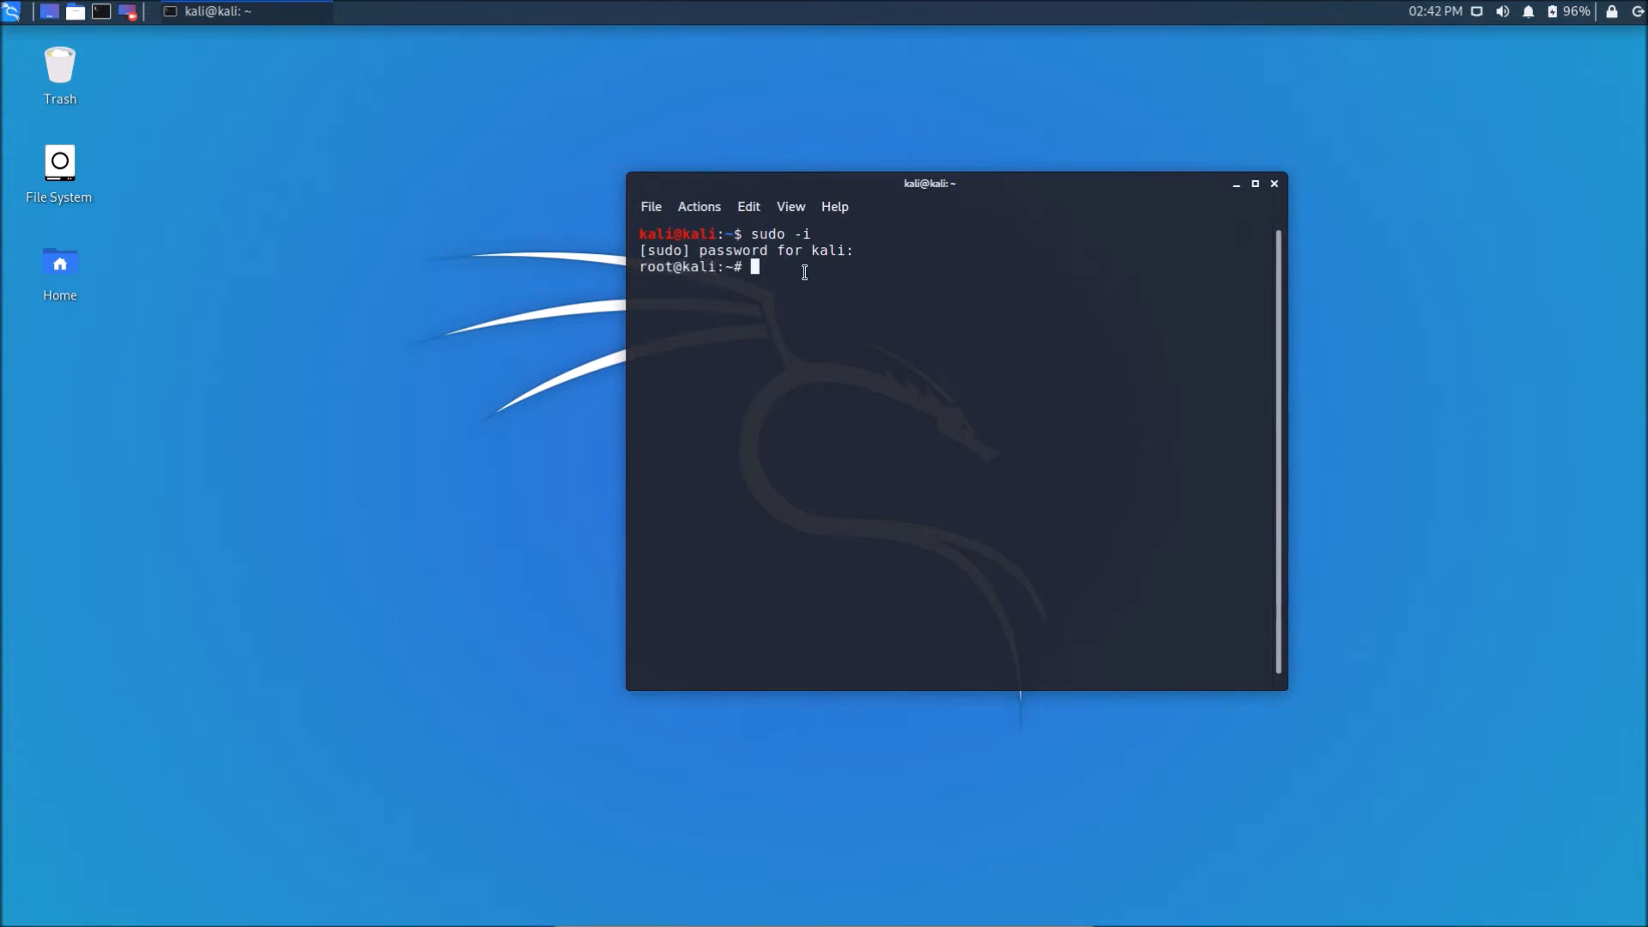
Run passwd root and enter the new root password twice.
text(passwd)
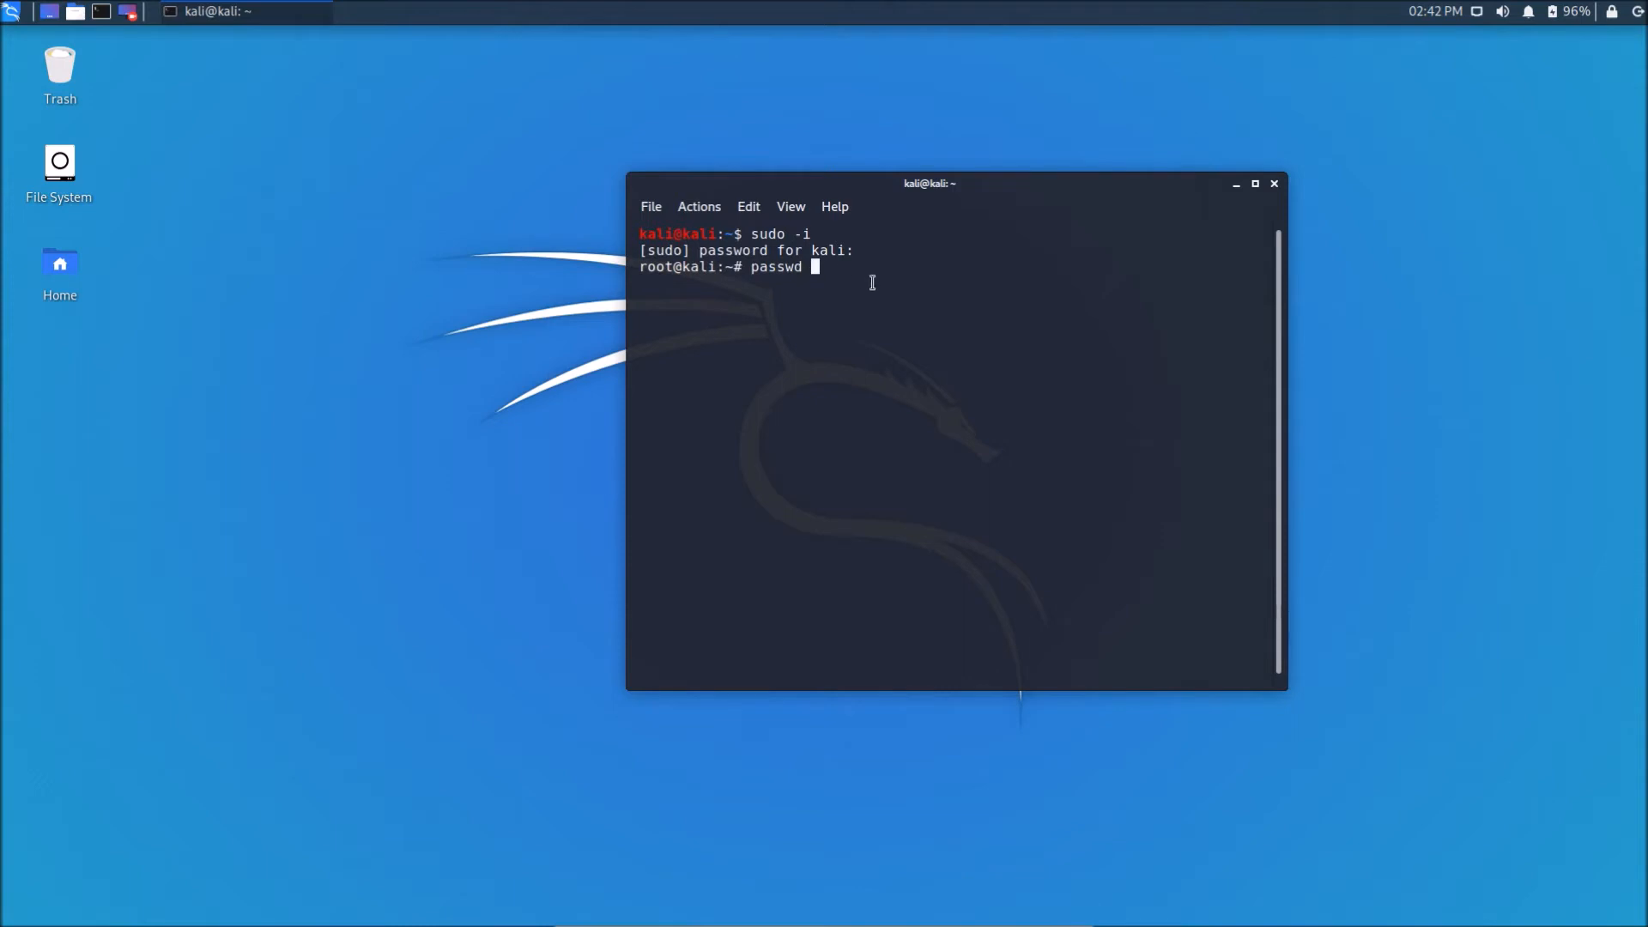
text(roo)
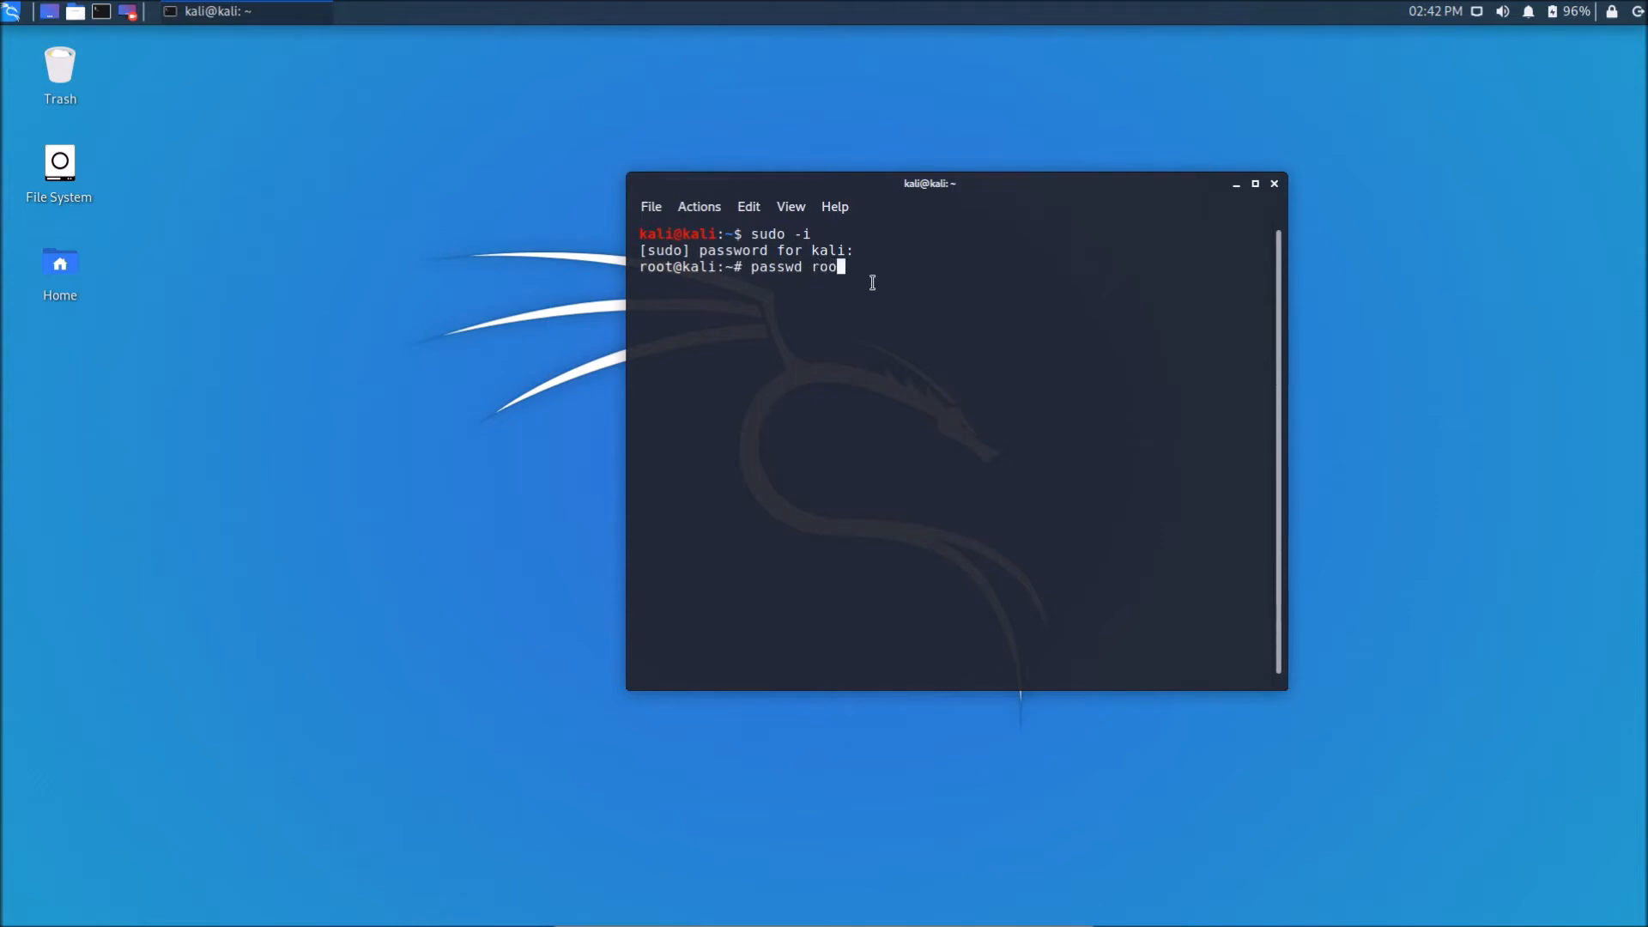
text(t)
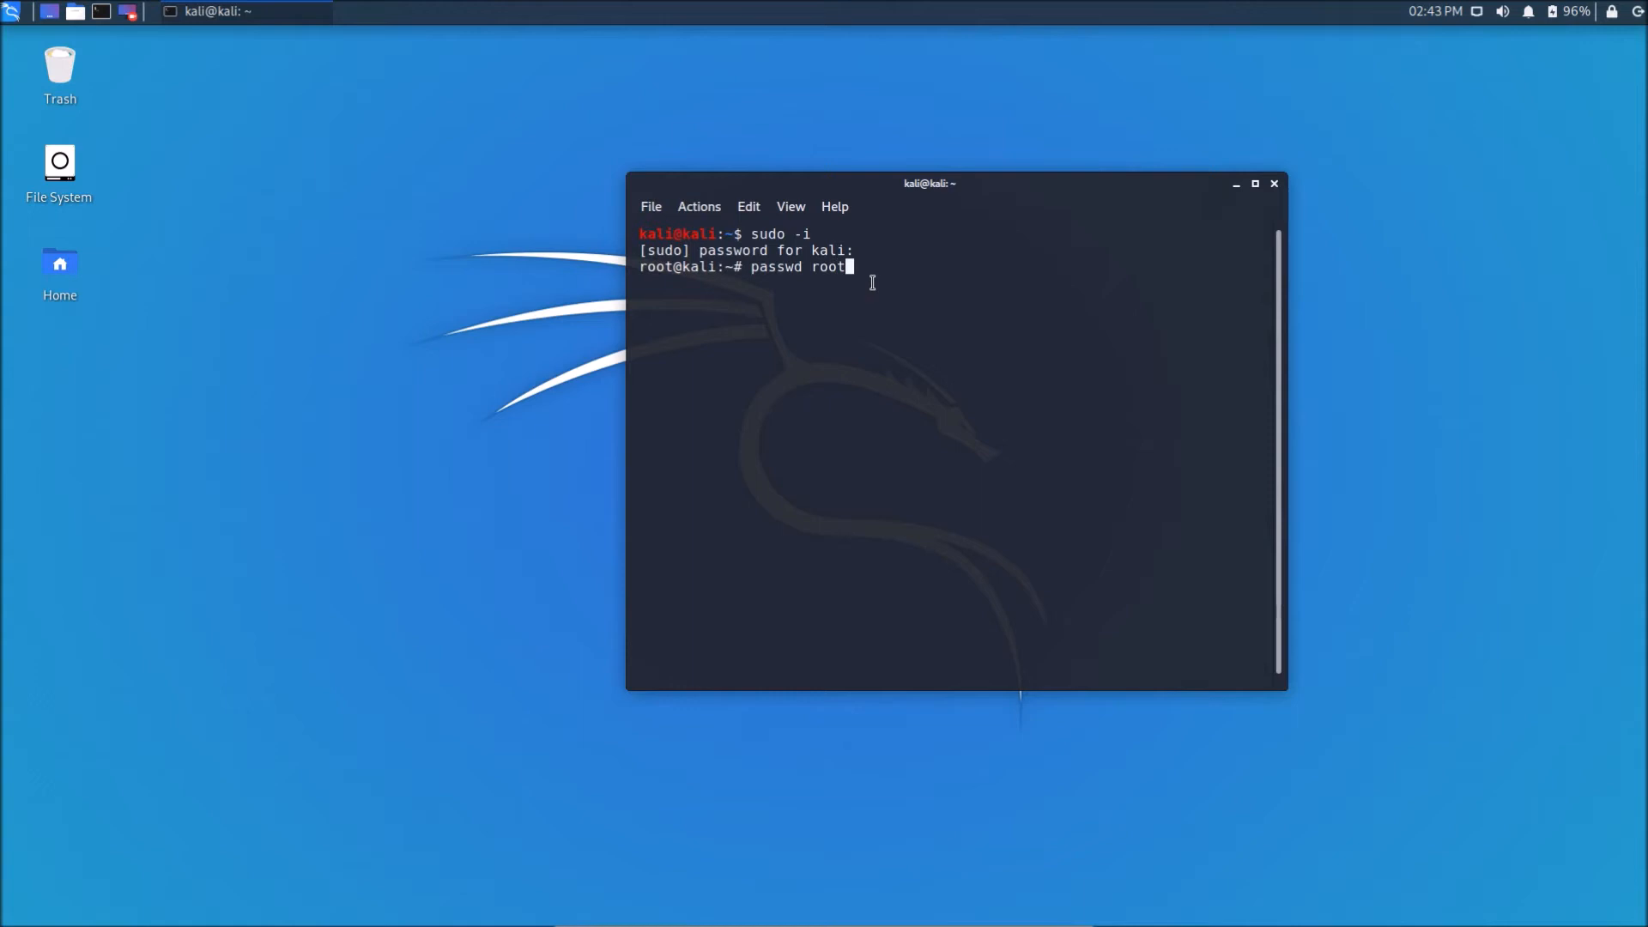
key(Return)
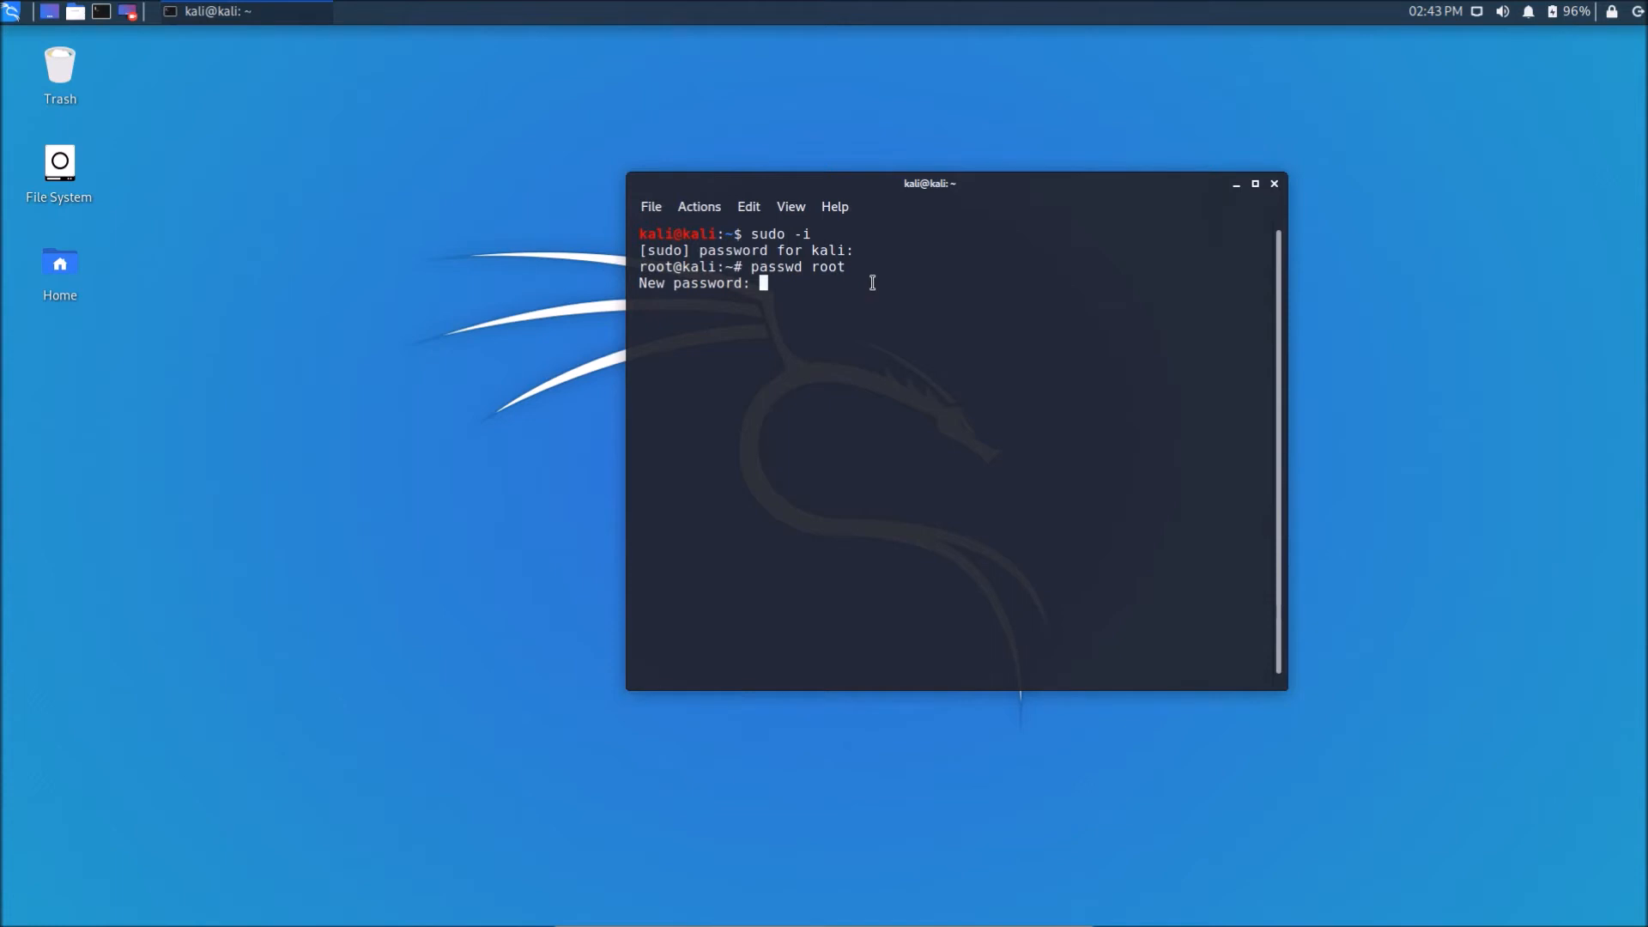
key(Return)
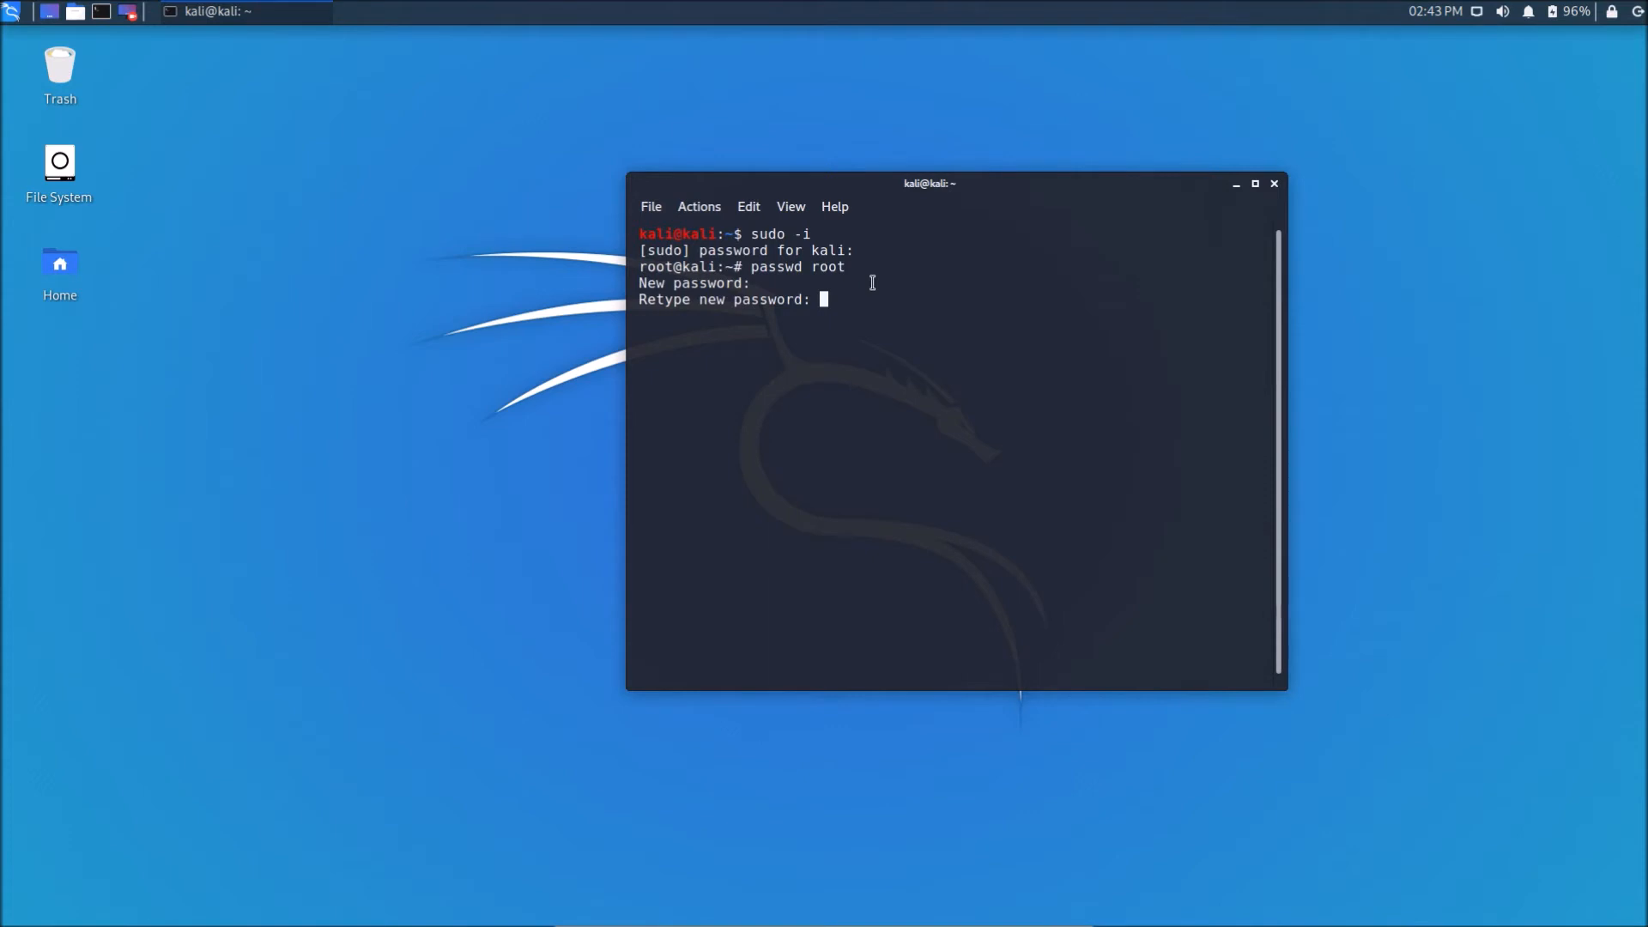
key(Return)
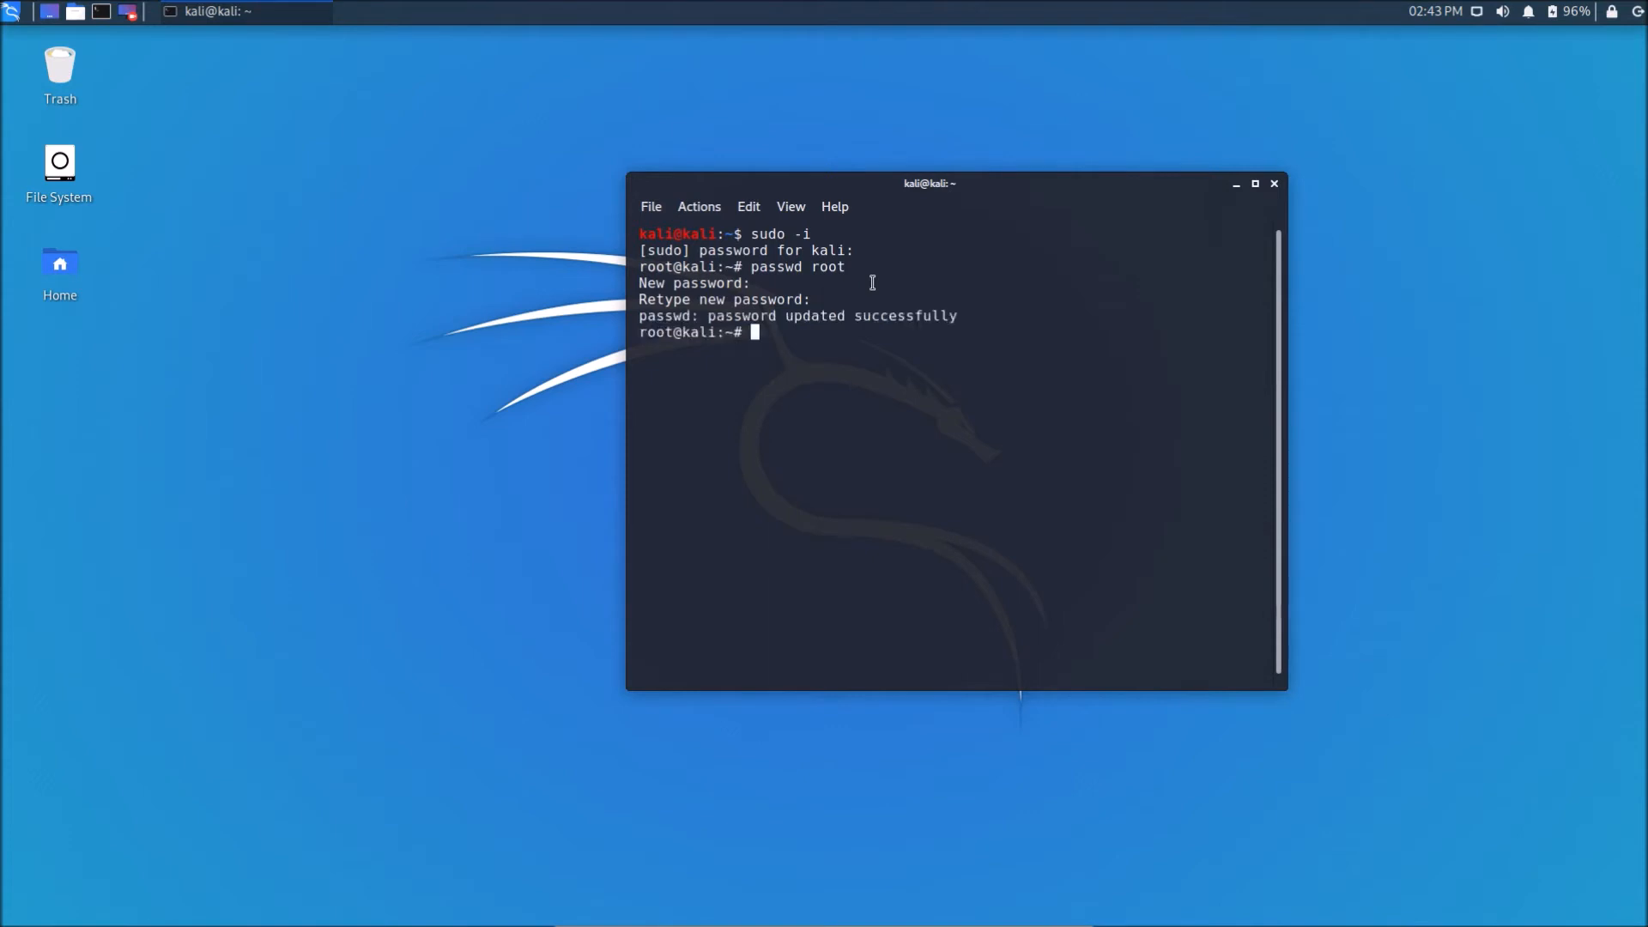
mouse_move(786, 289)
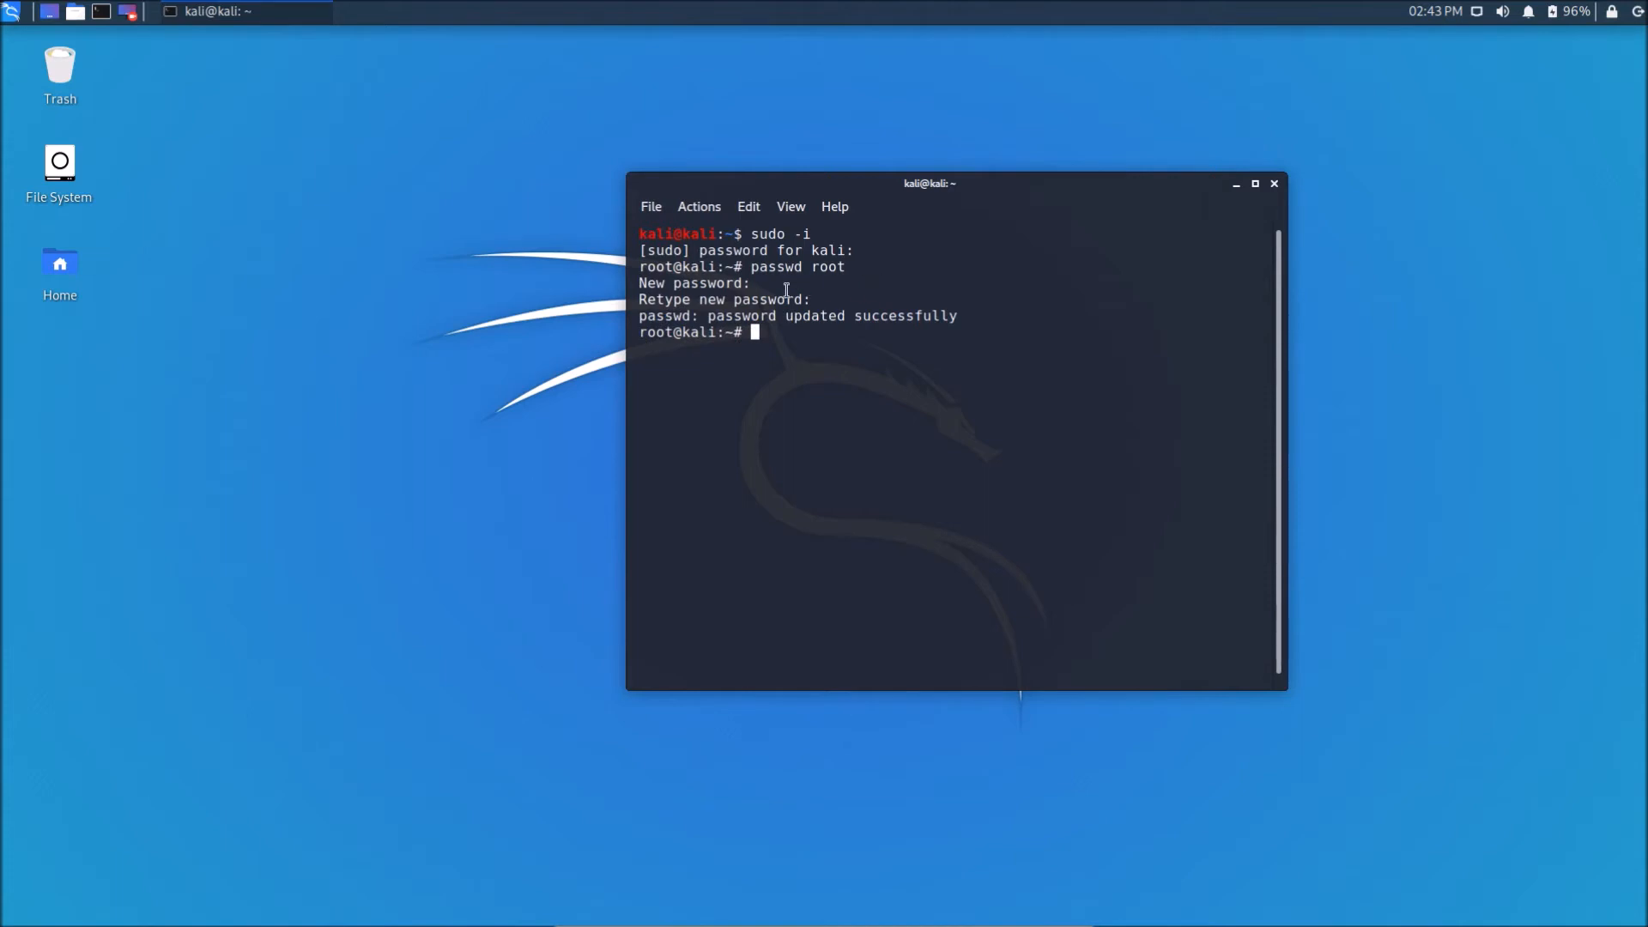
mouse_move(838, 318)
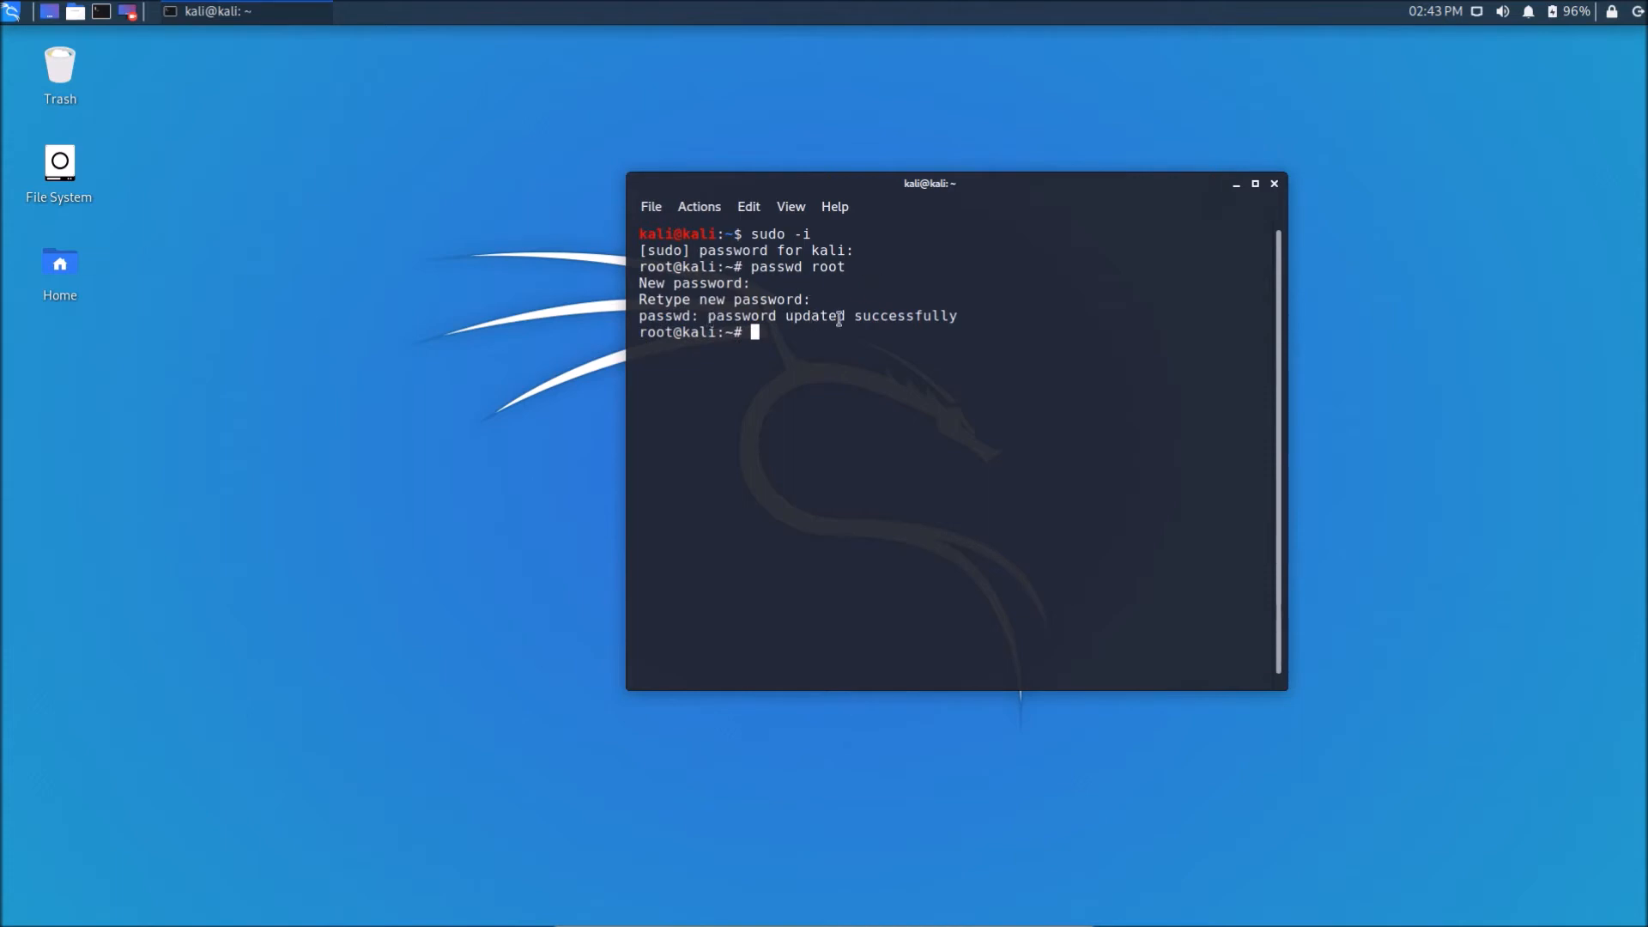
mouse_move(991, 324)
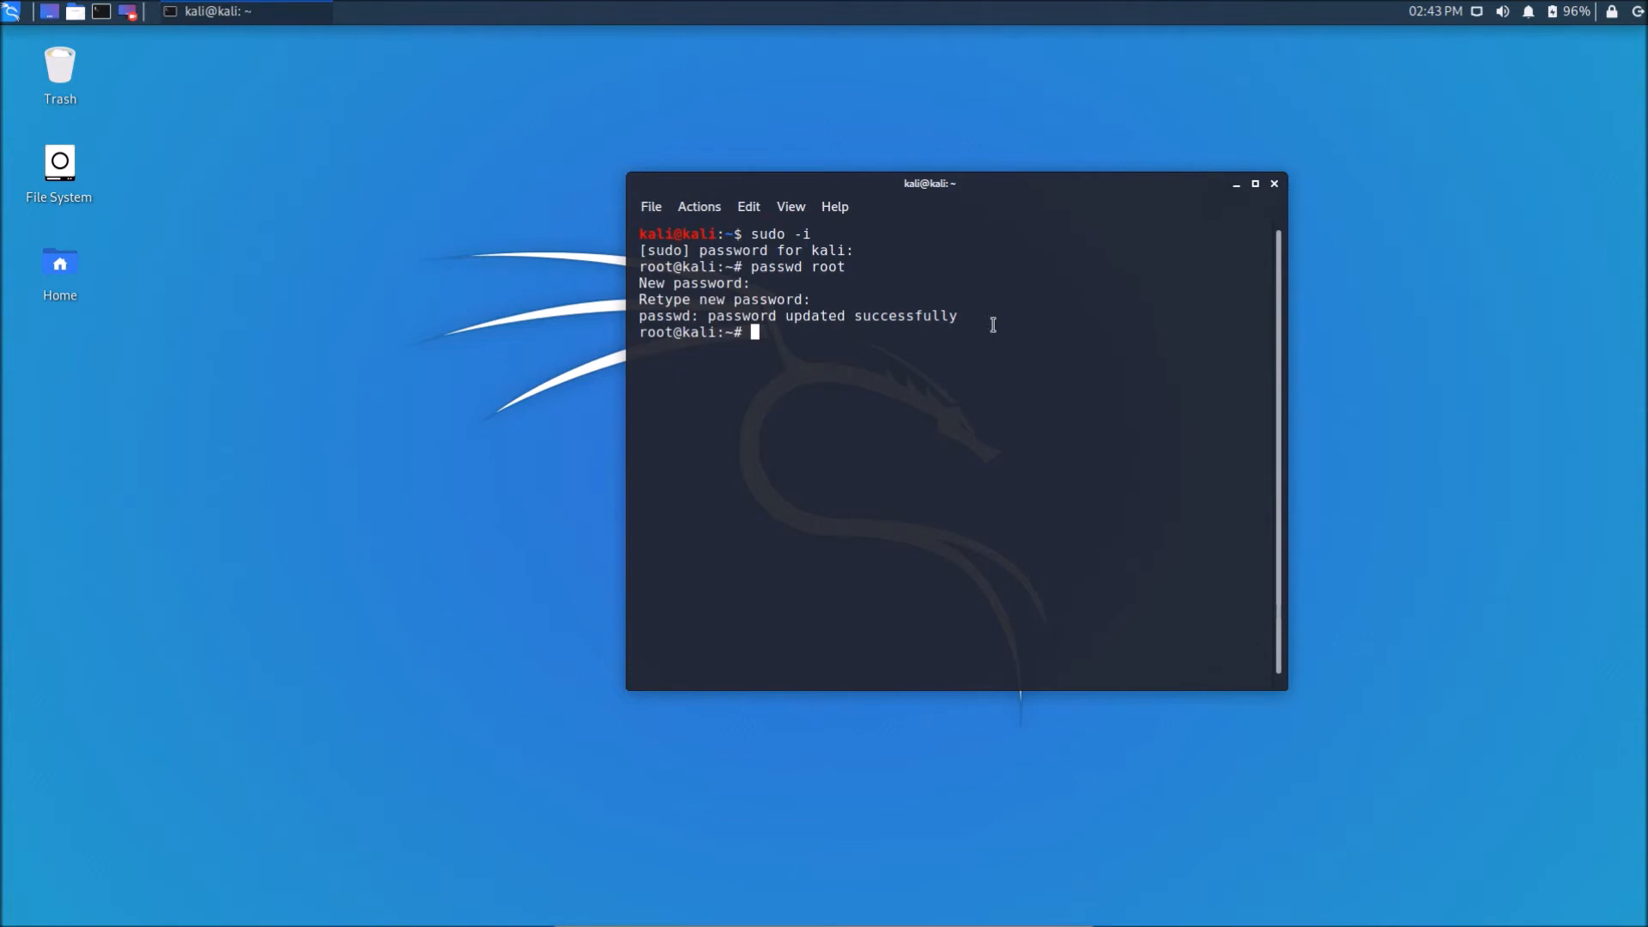
mouse_move(1283, 195)
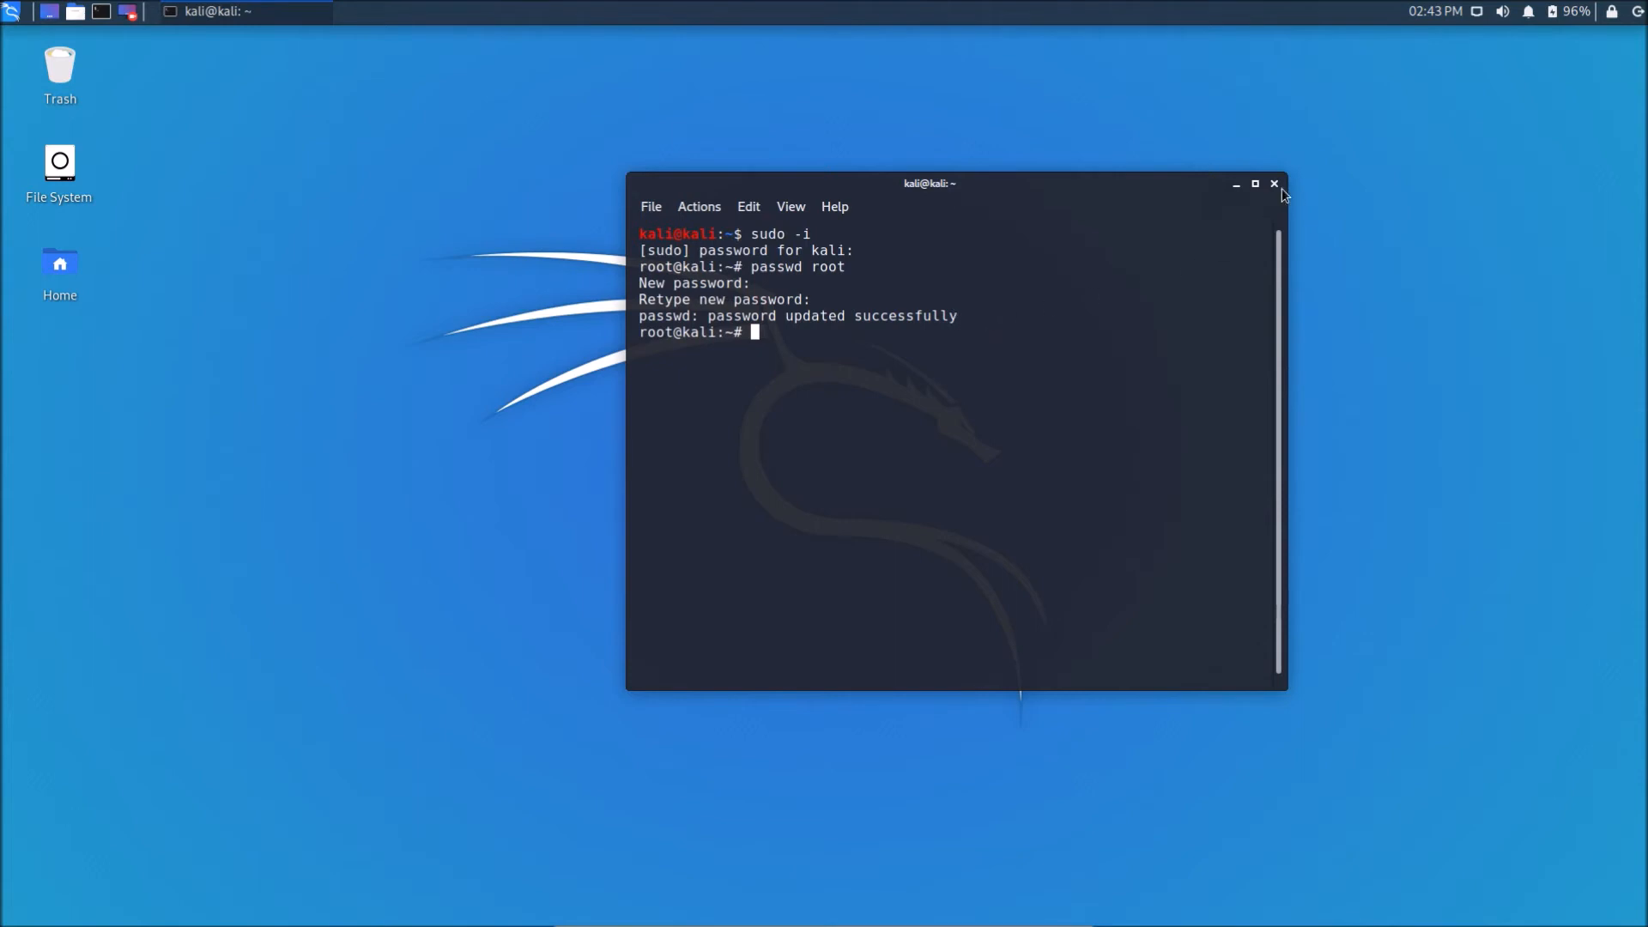
Close the terminal window and bring up the session log-out options.
click(1274, 183)
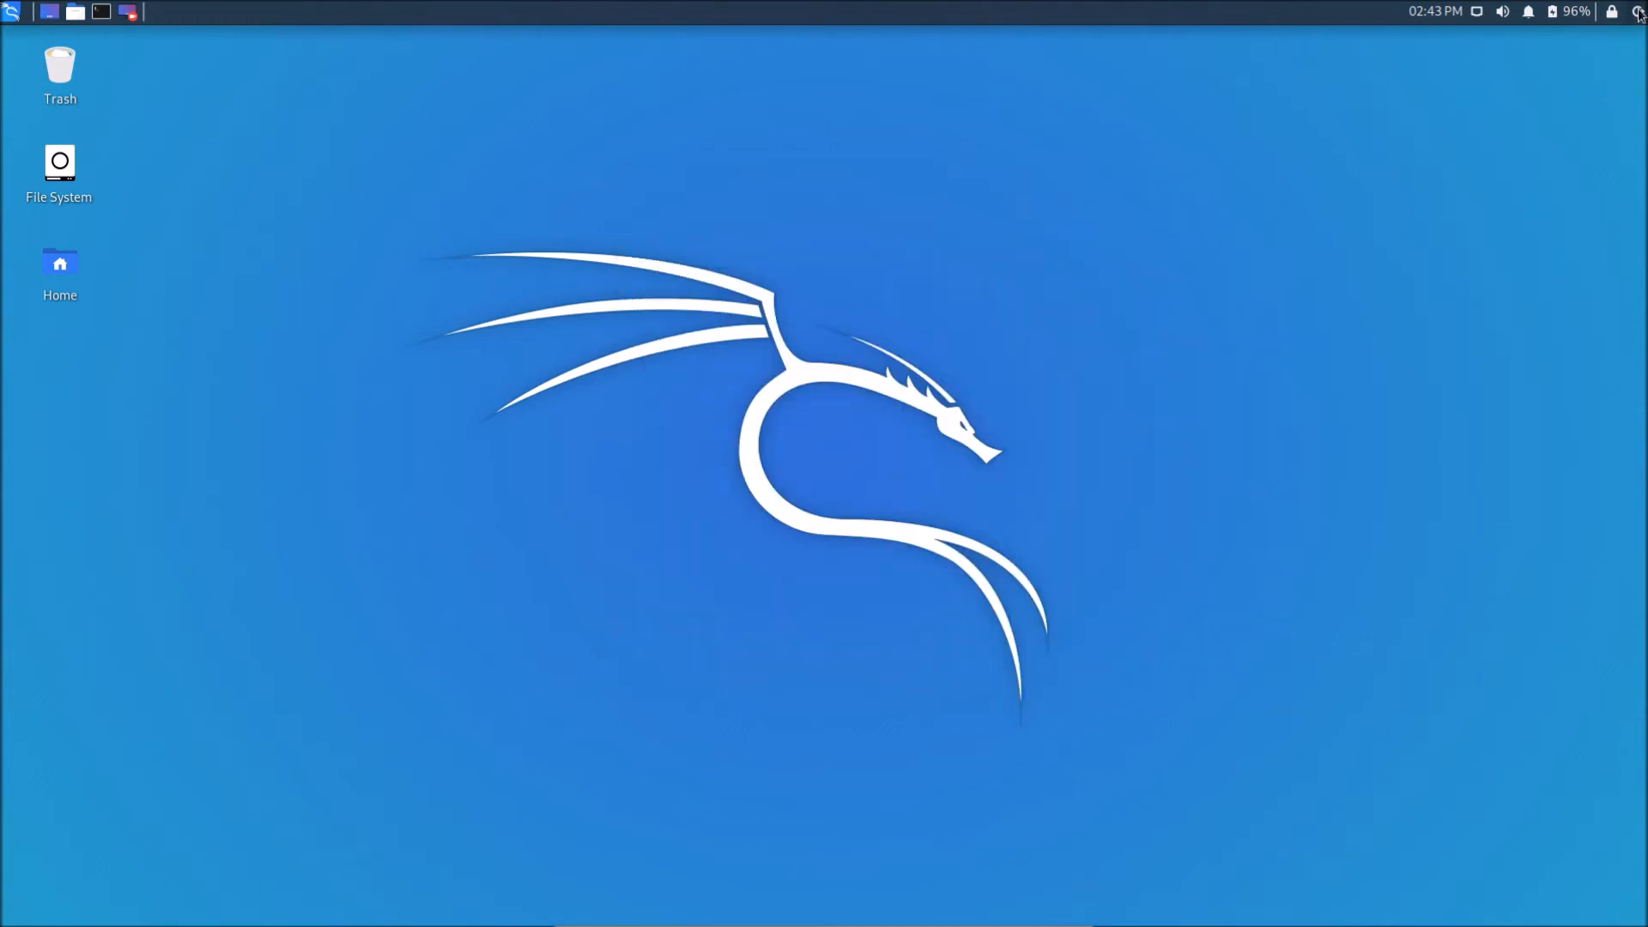
click(1636, 11)
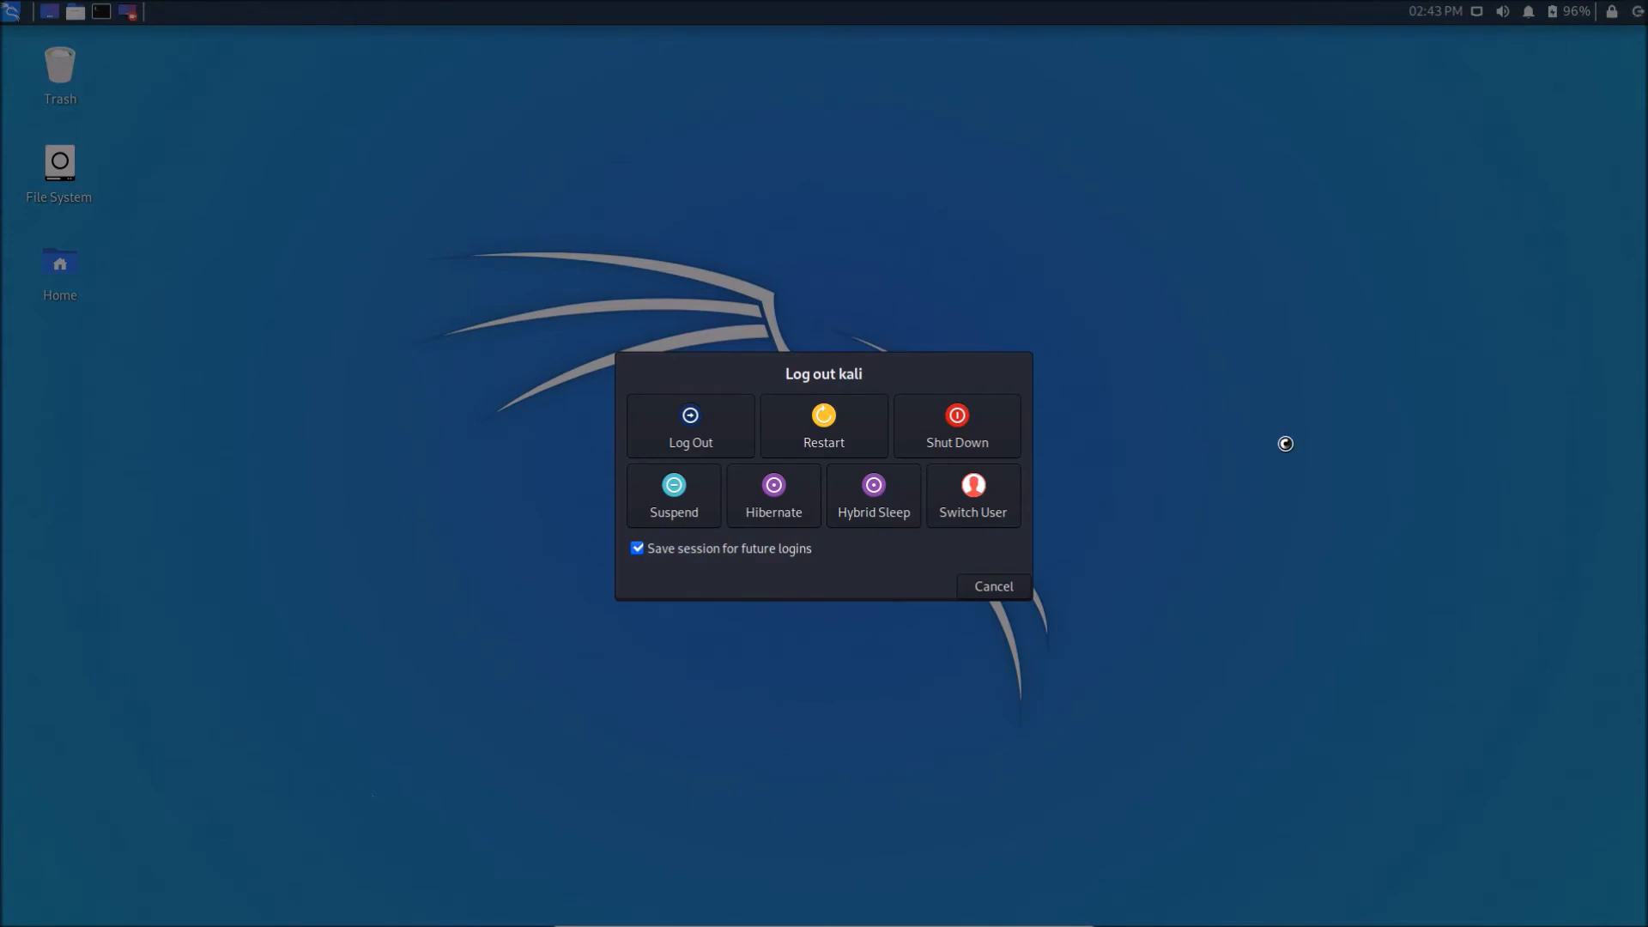
mouse_move(1054, 362)
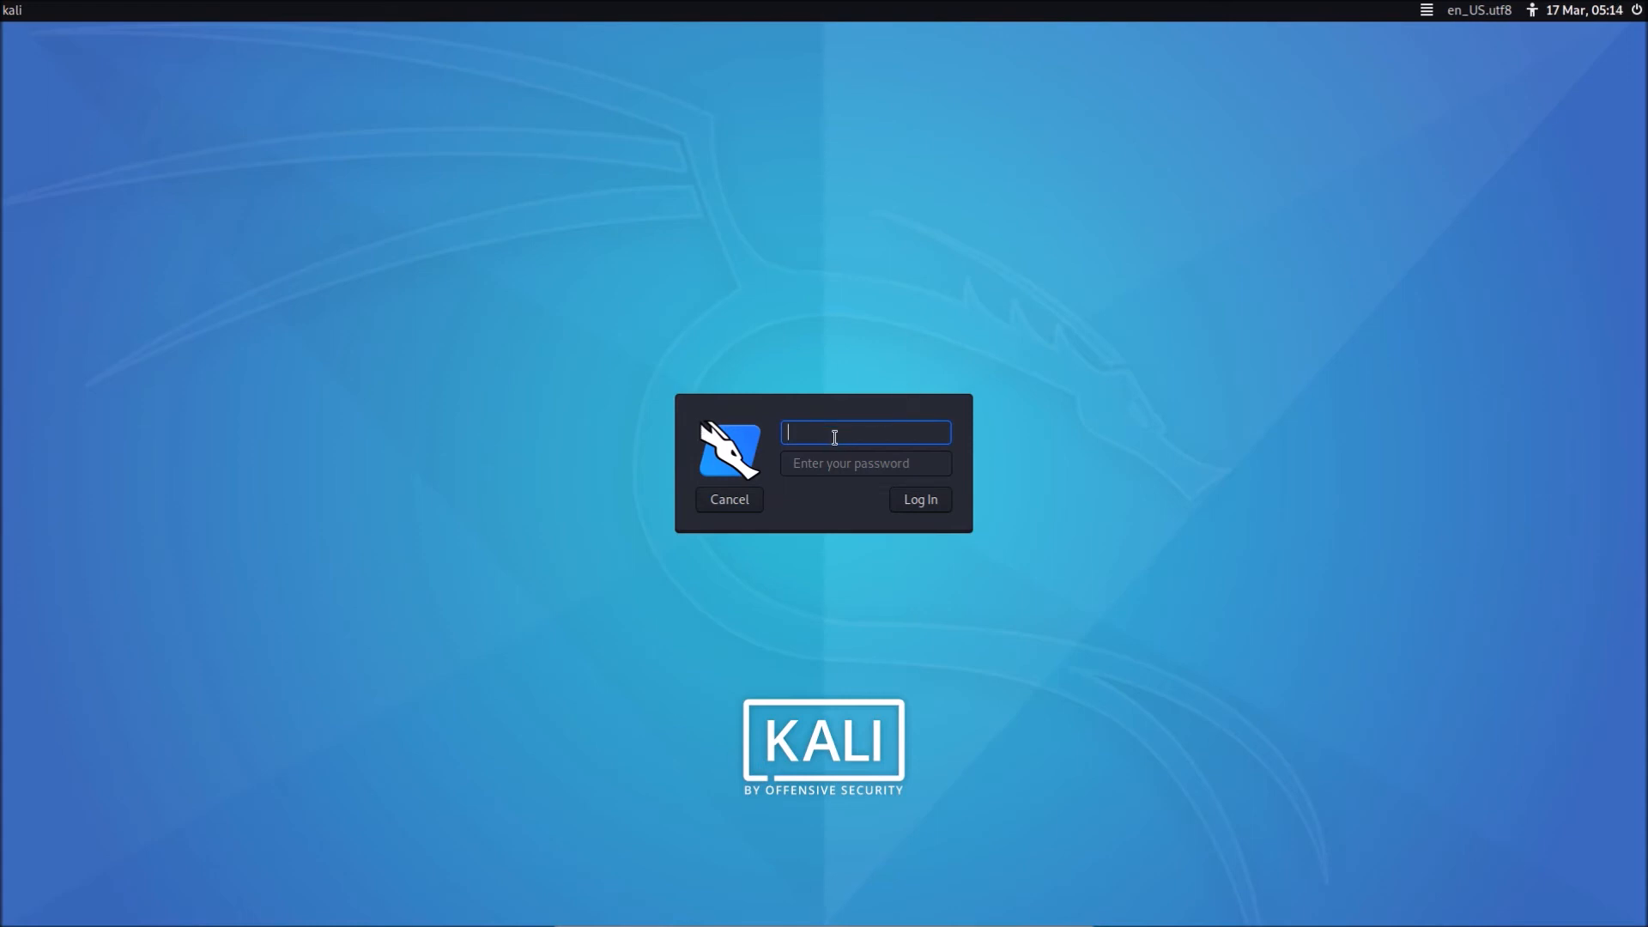
Sign in at the login screen as root with the root password.
text(root)
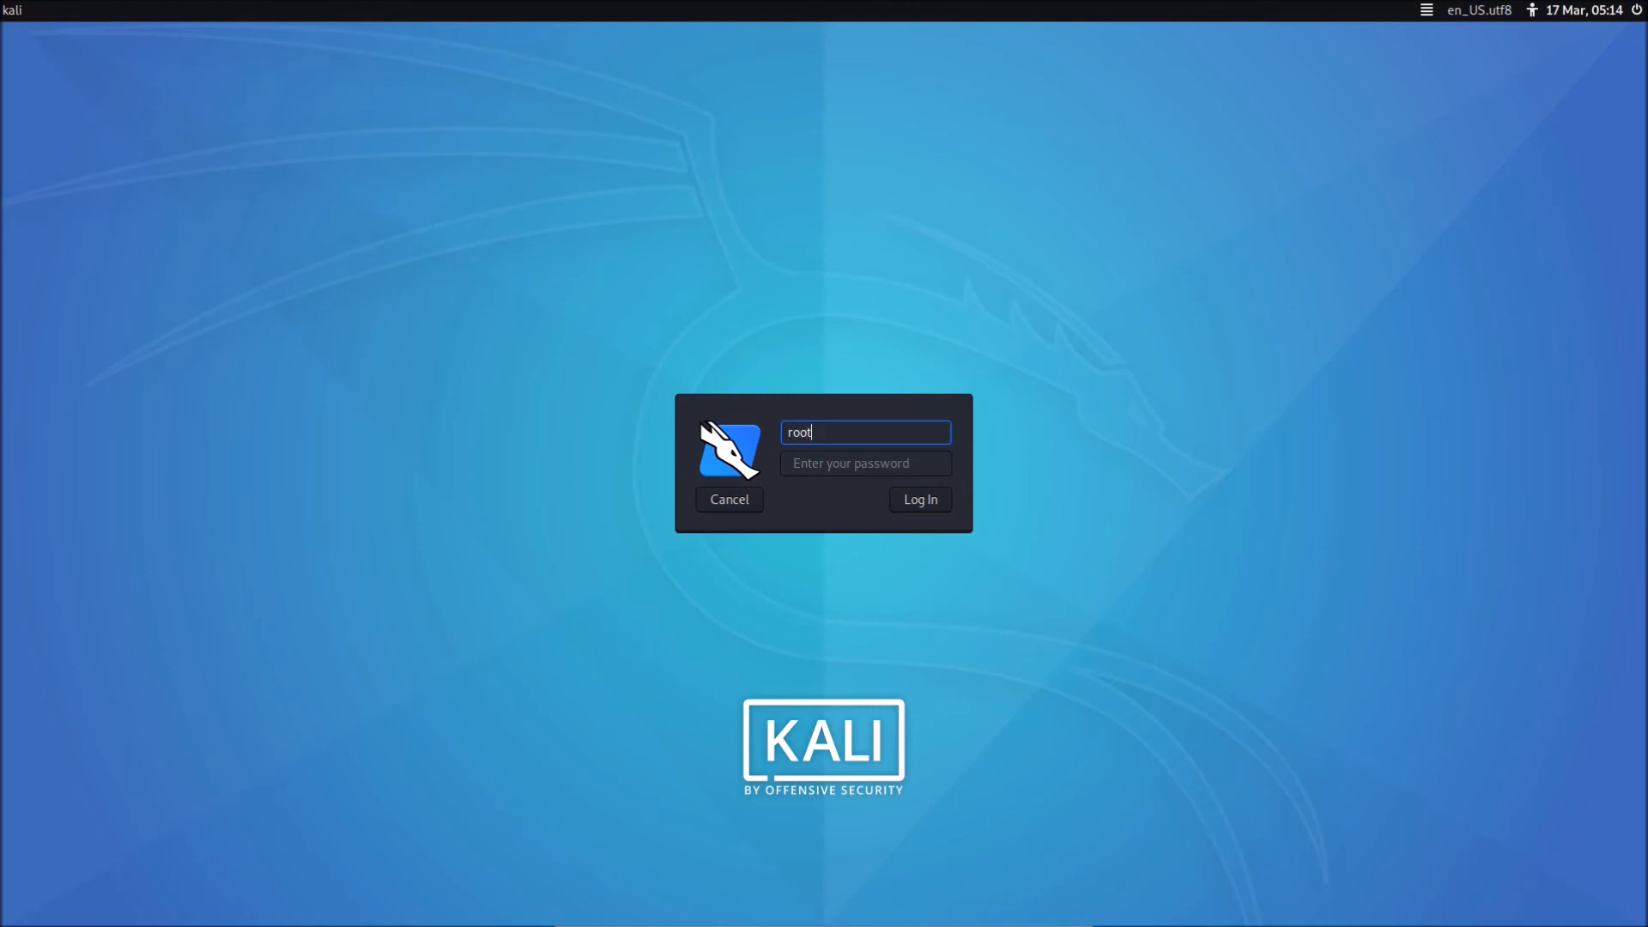
click(865, 463)
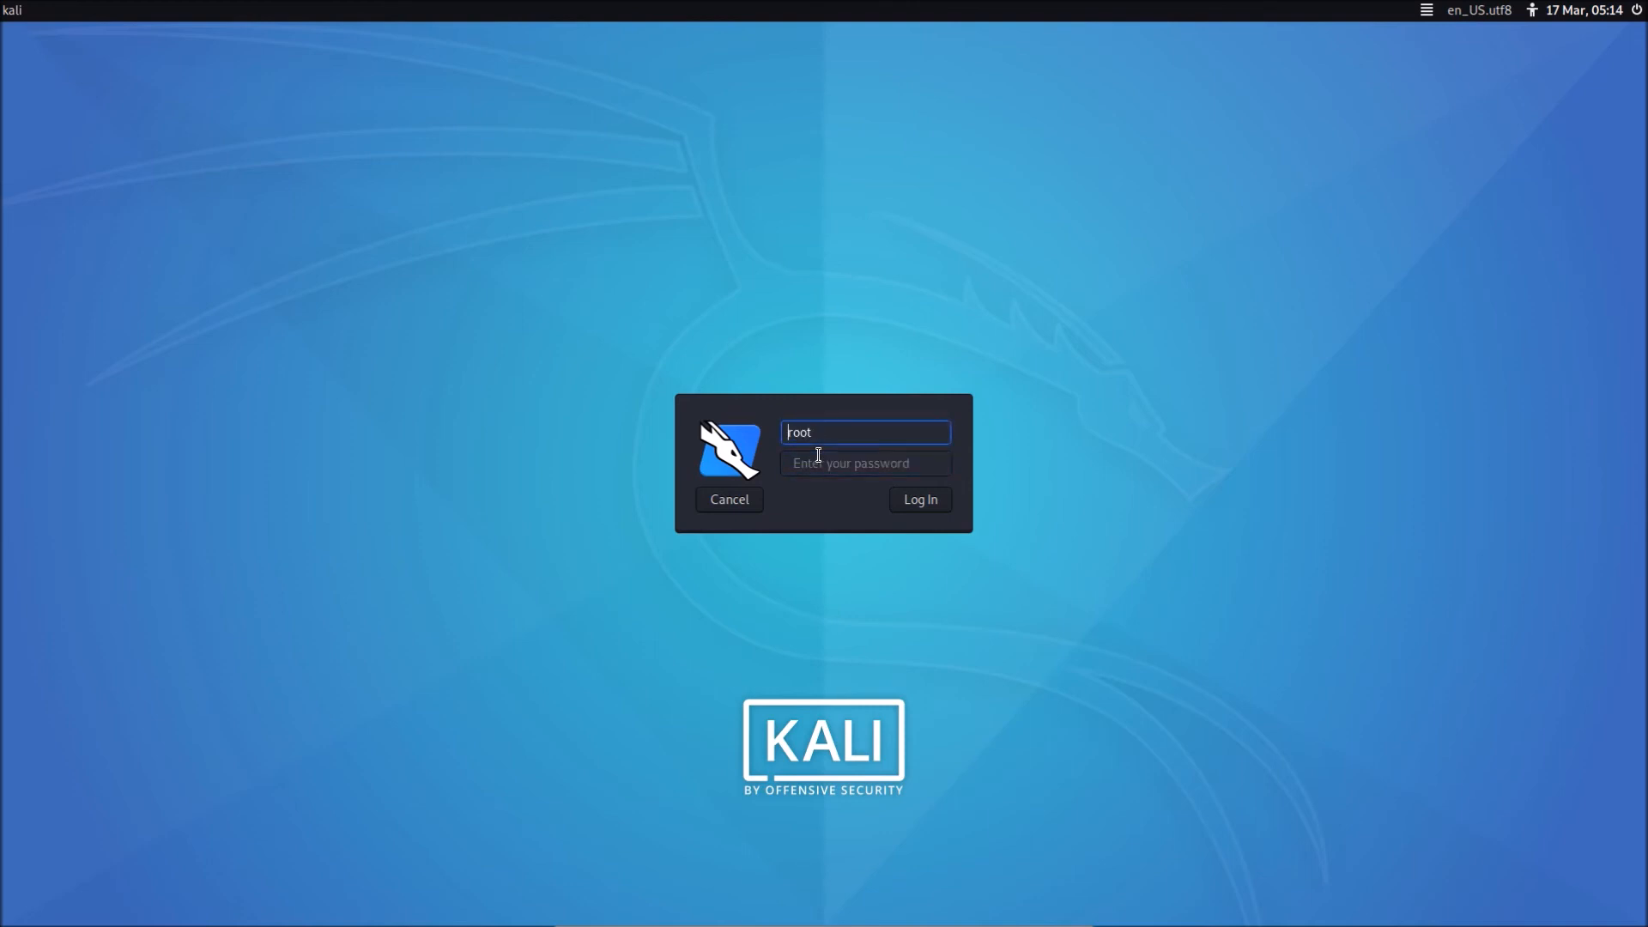
click(864, 464)
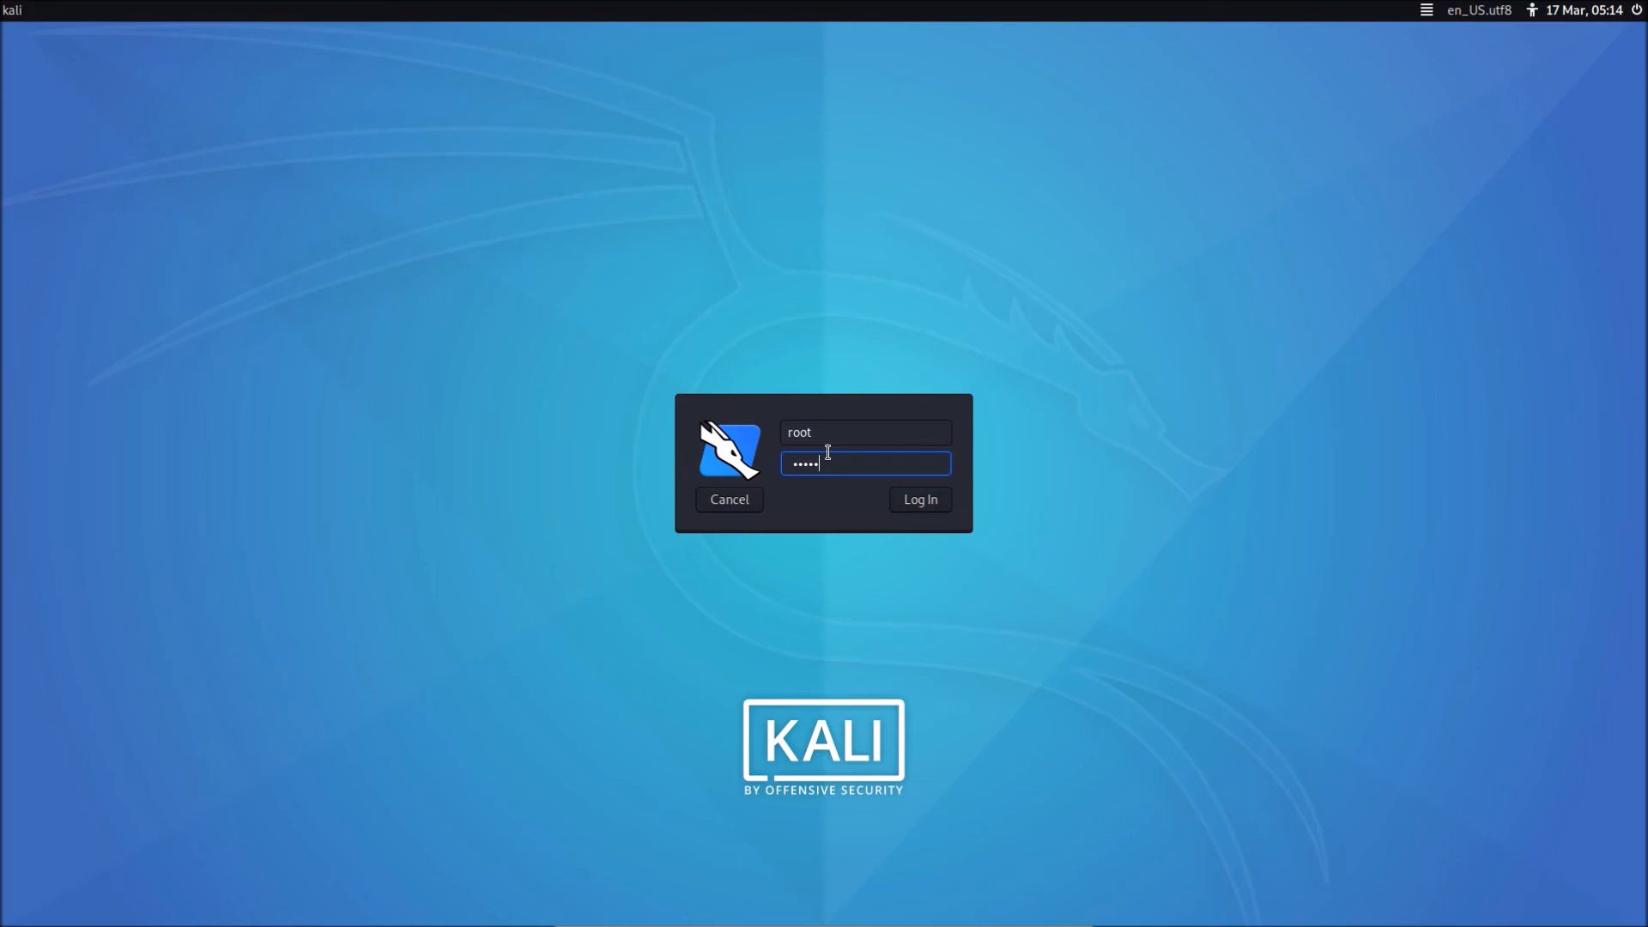
mouse_move(956, 514)
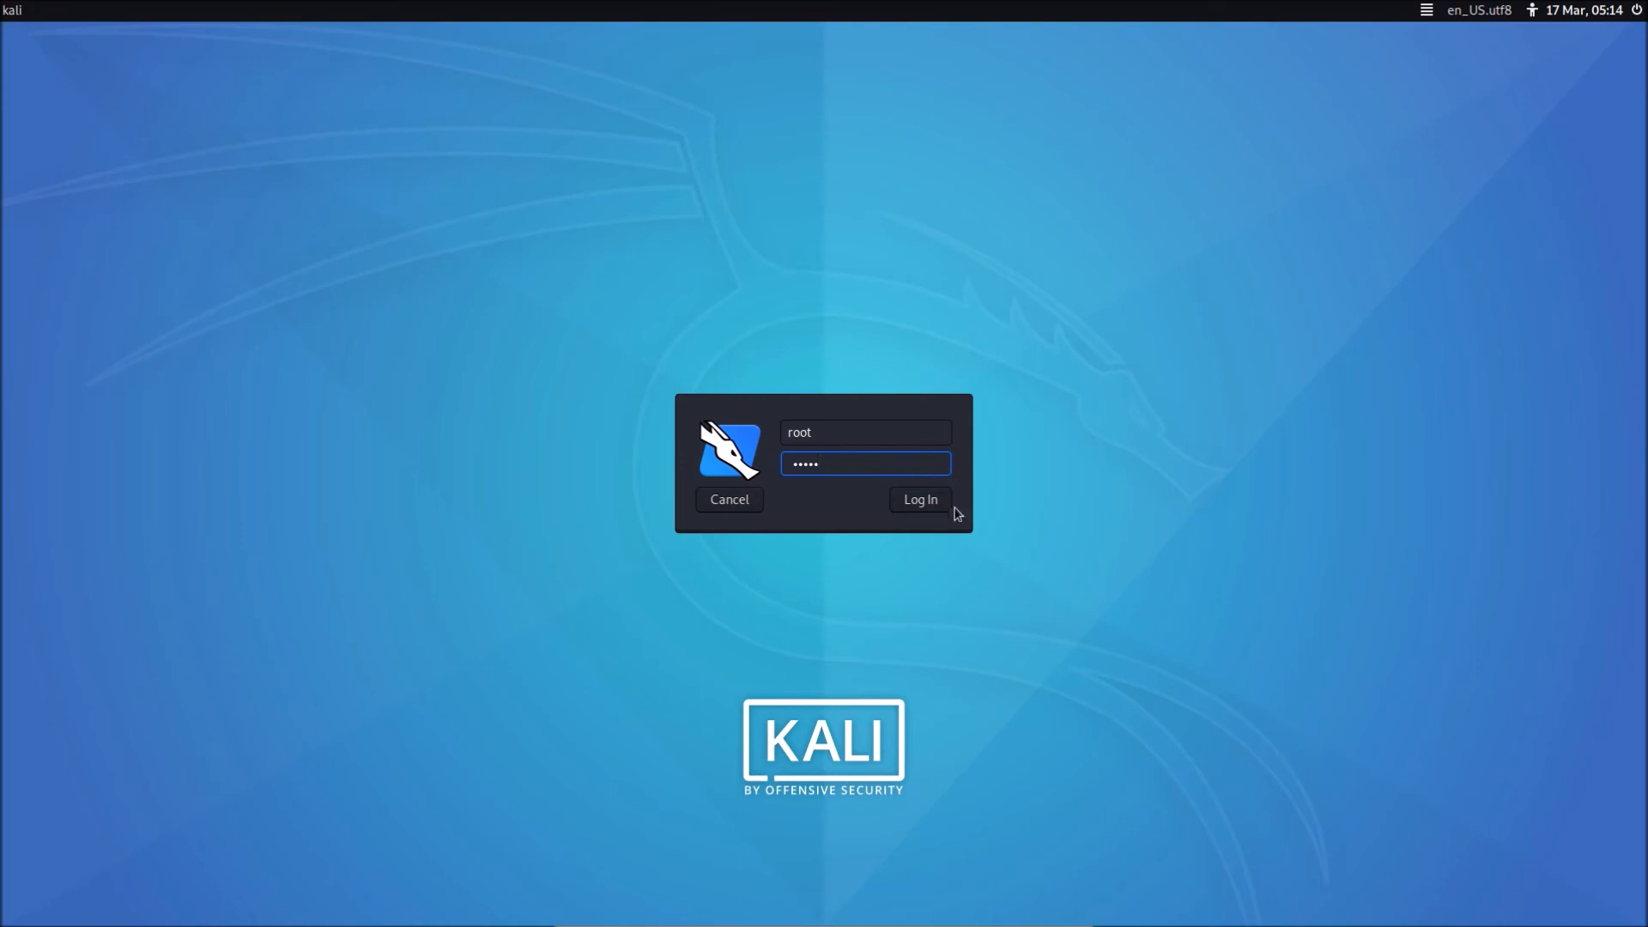
click(918, 499)
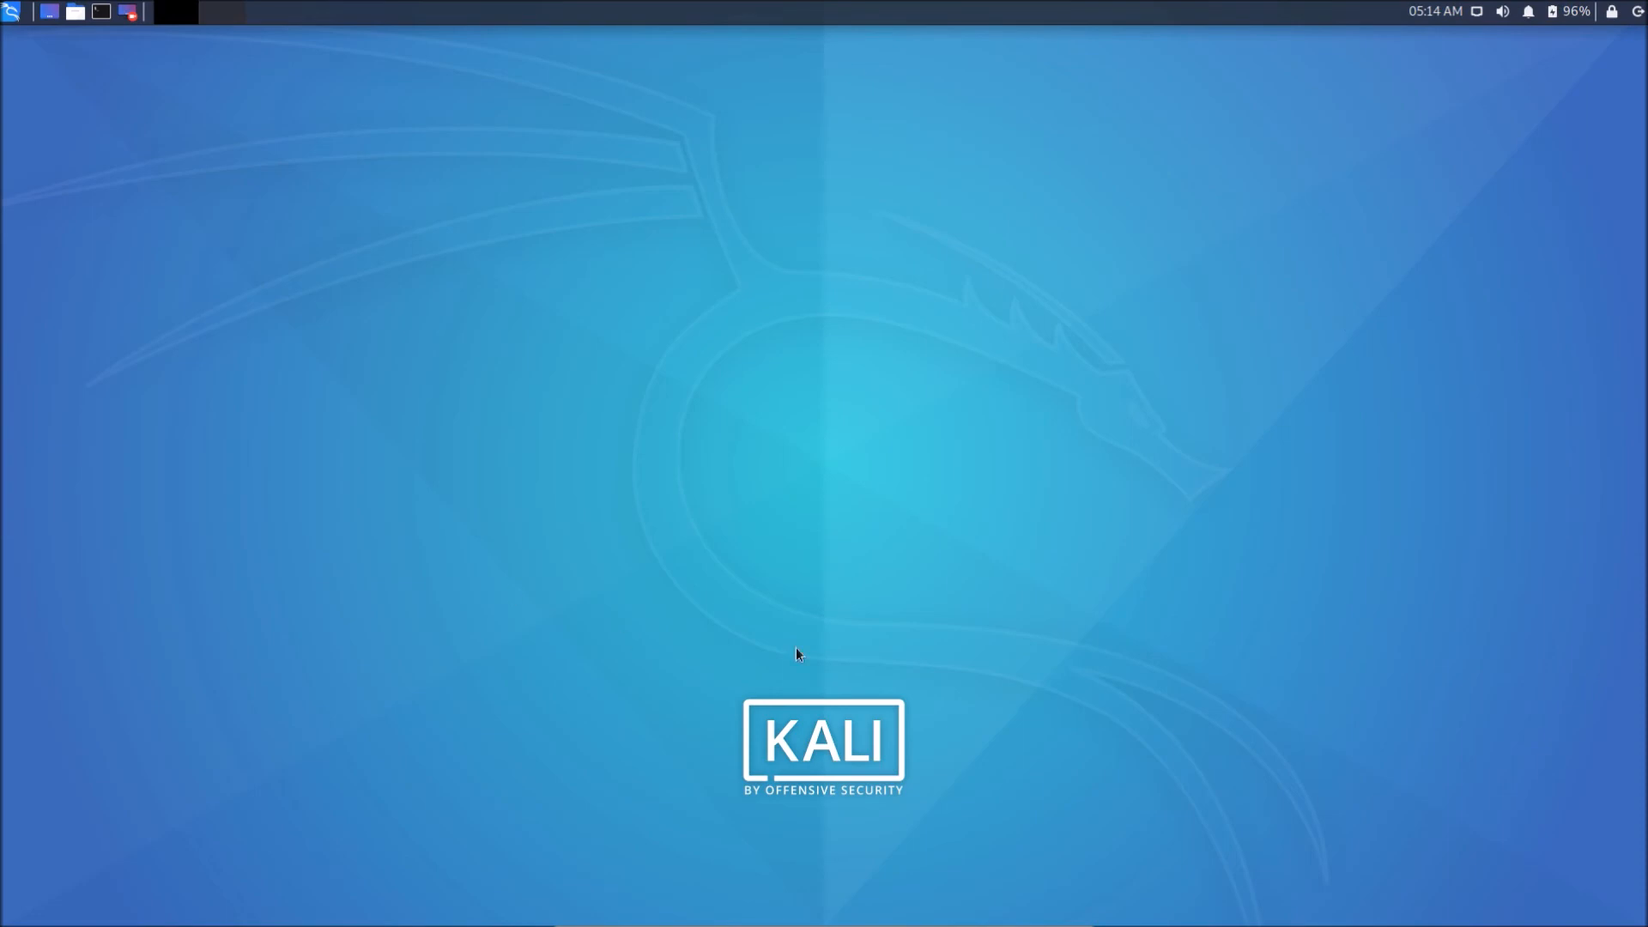
mouse_move(389, 582)
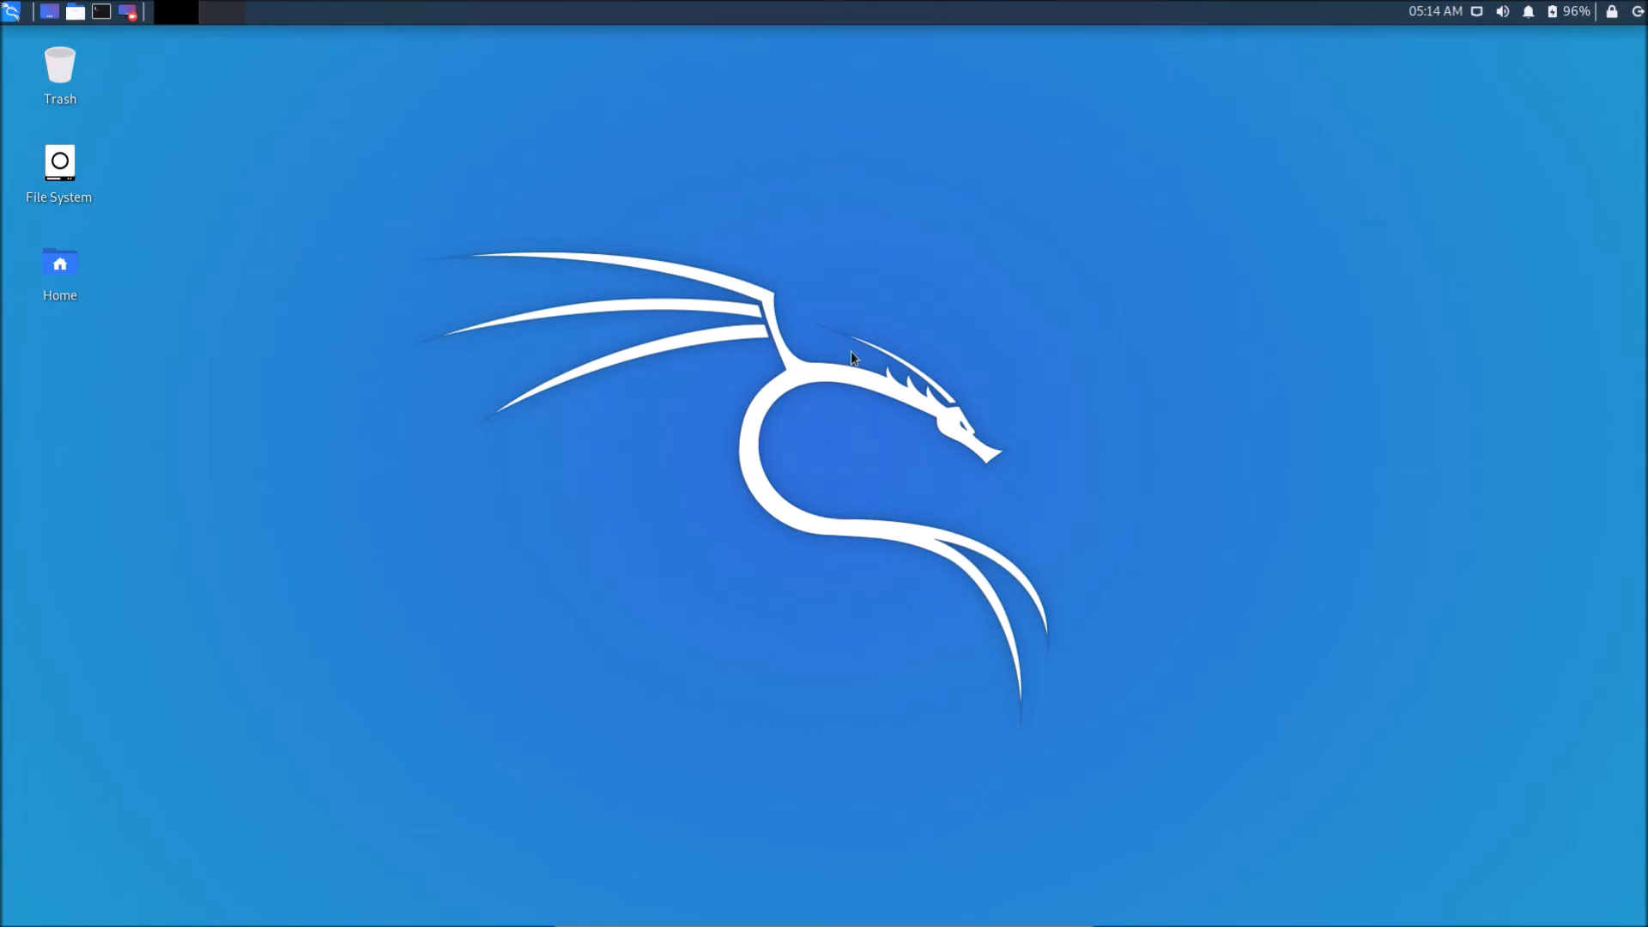
mouse_move(104, 60)
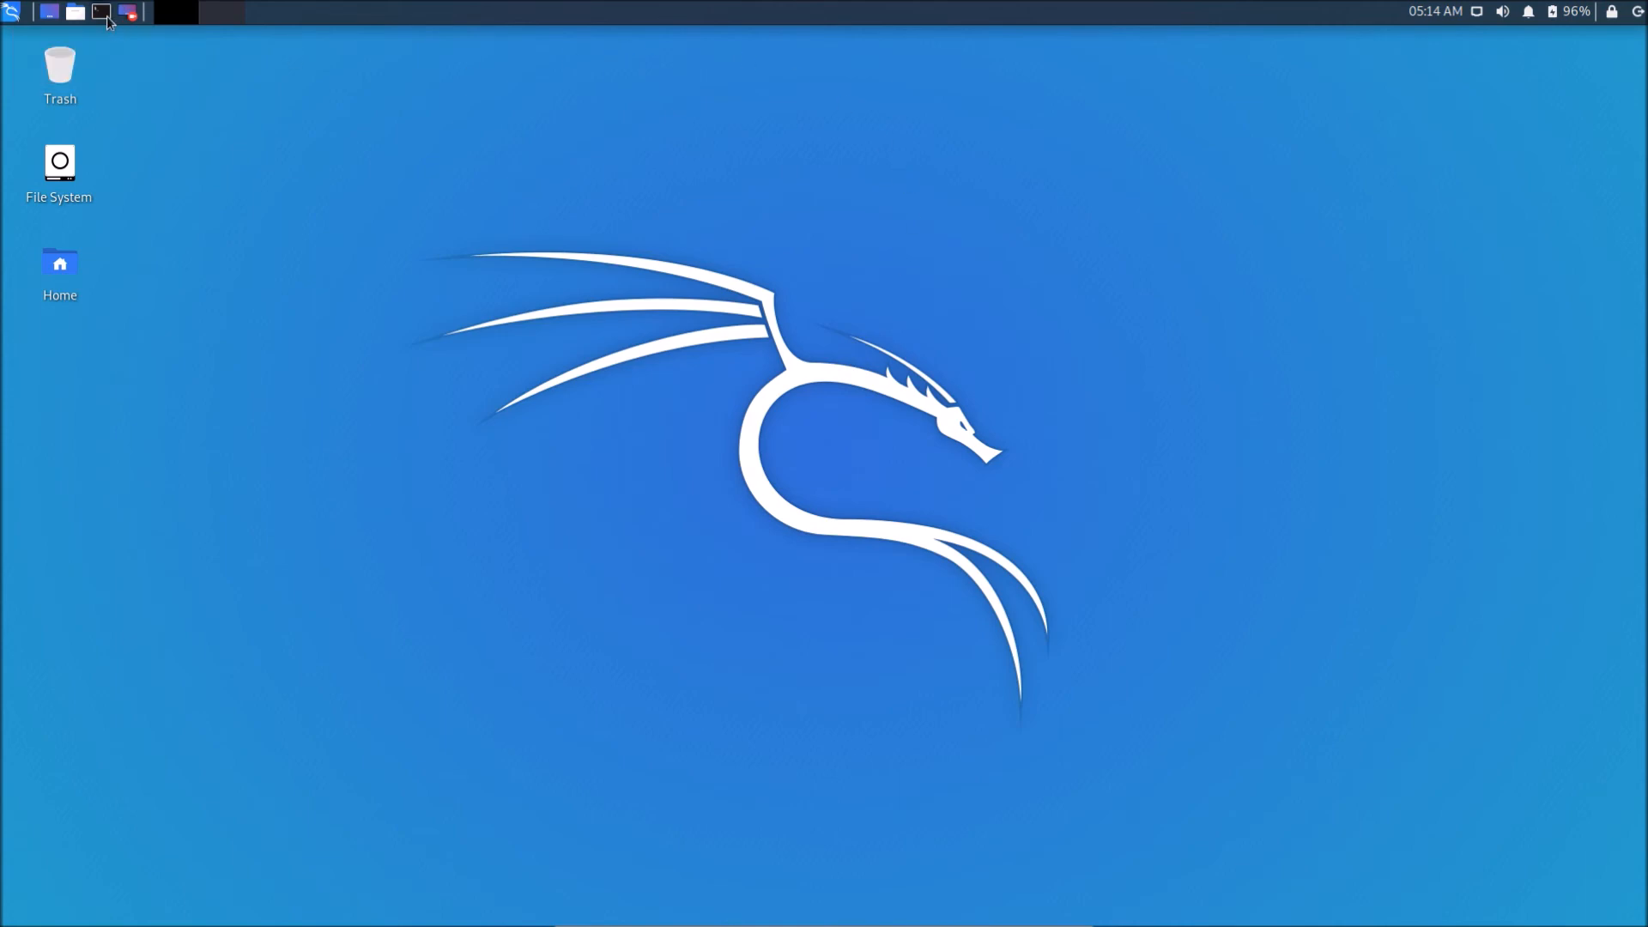
Open a terminal window from the top panel in the root session.
click(101, 11)
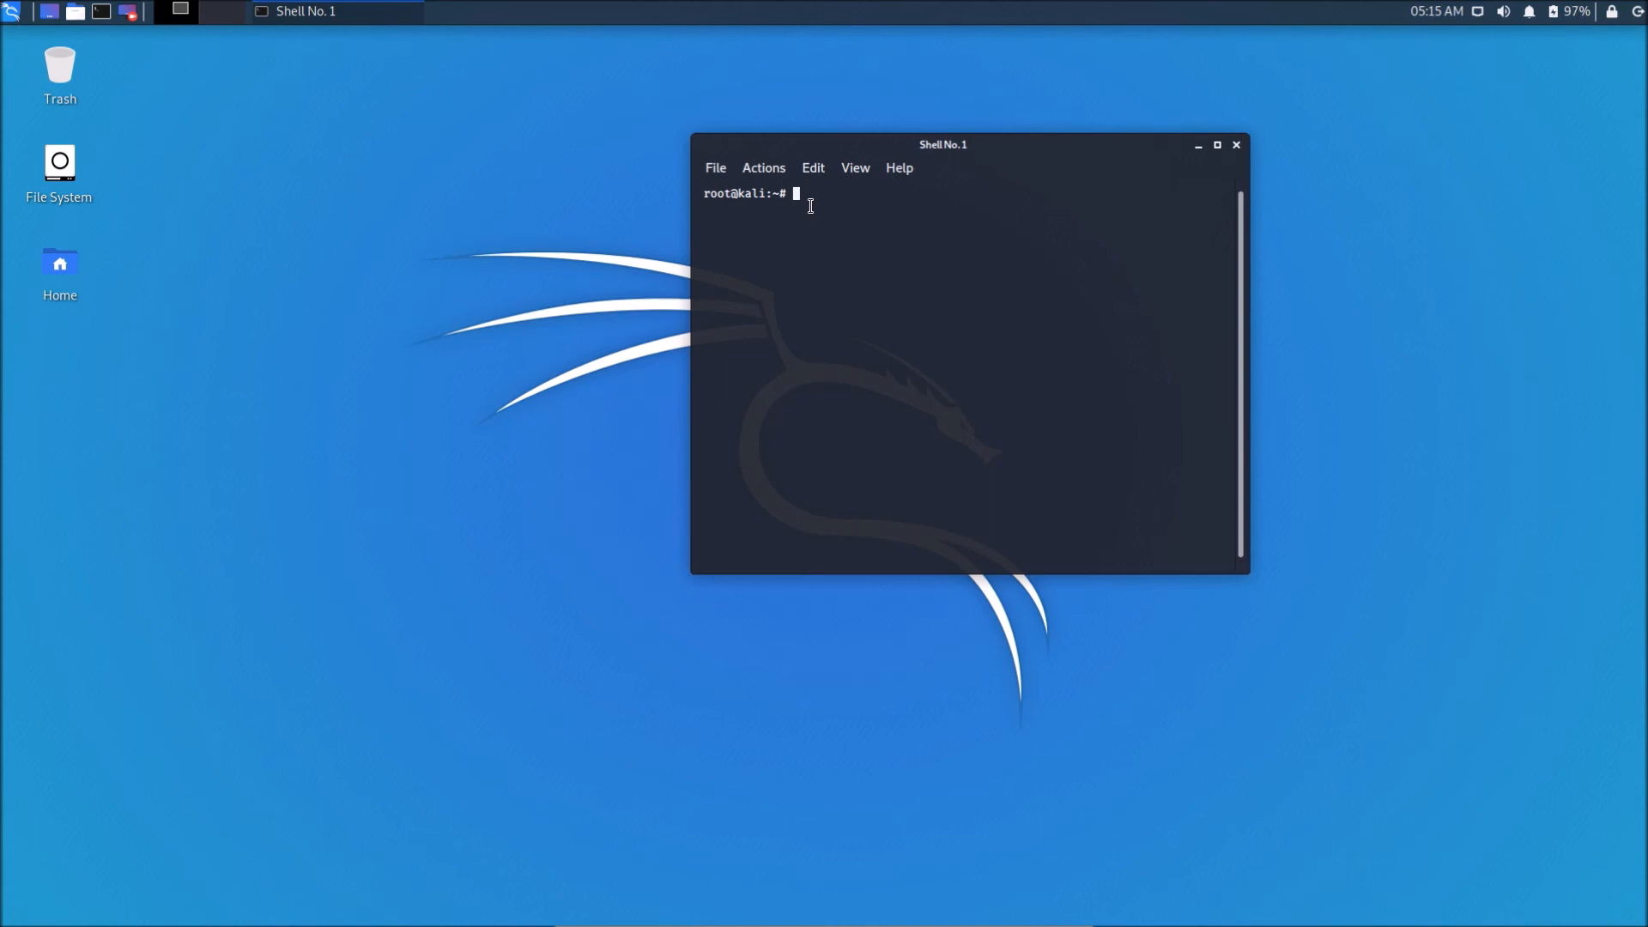
mouse_move(805, 202)
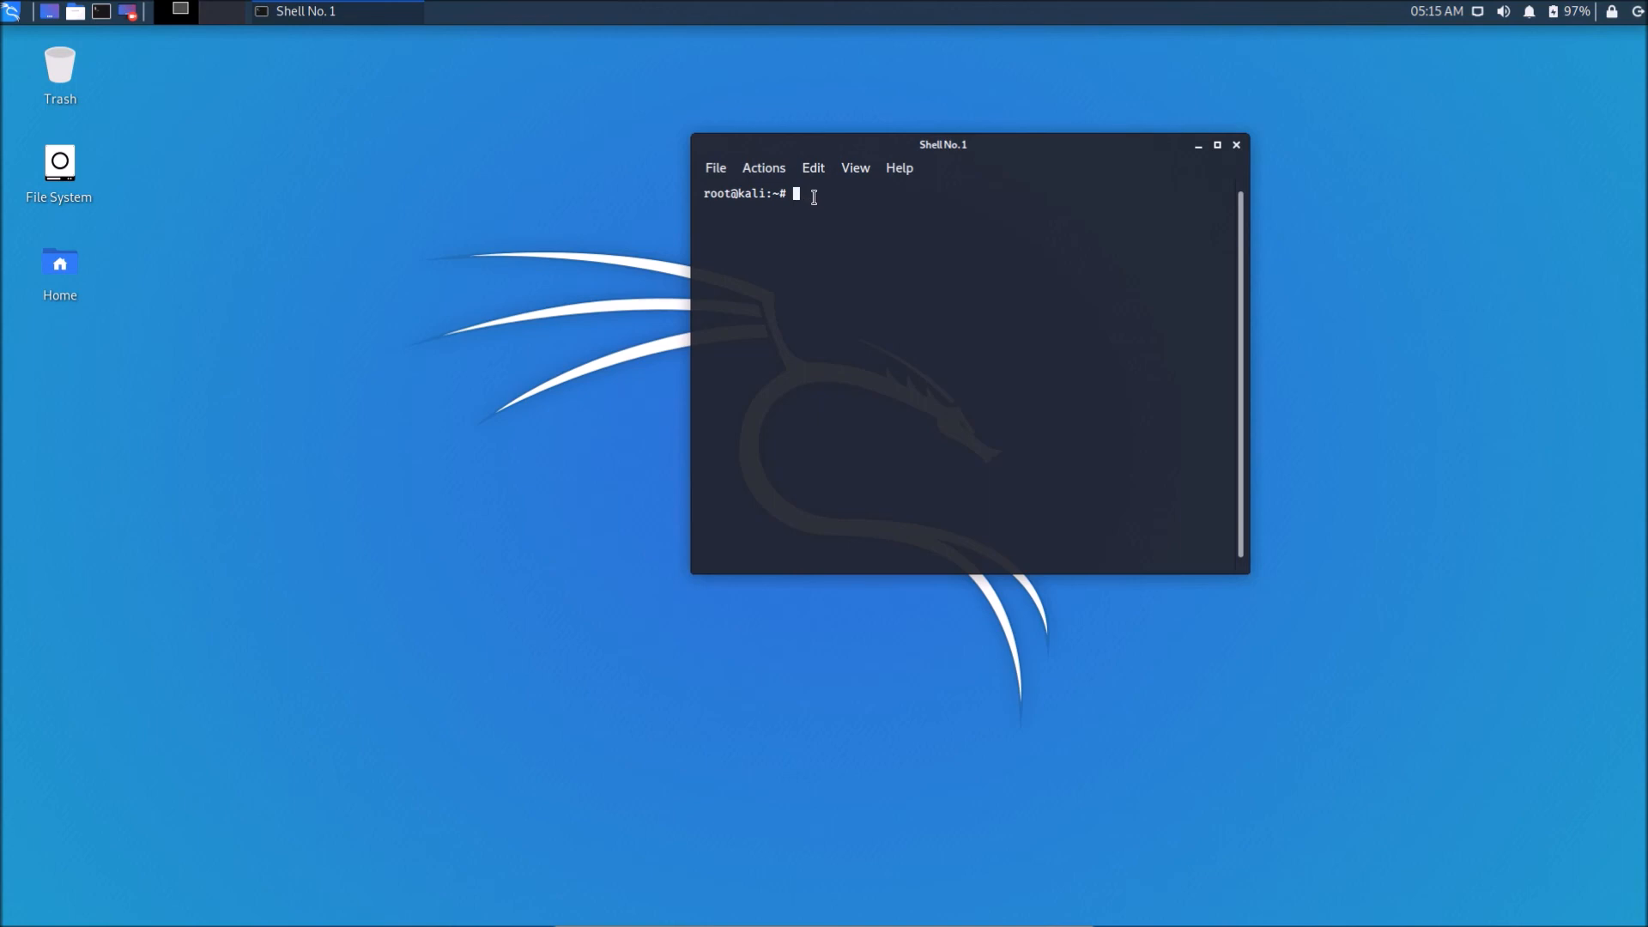
Run pwd and select the printed /root path.
text(pwd)
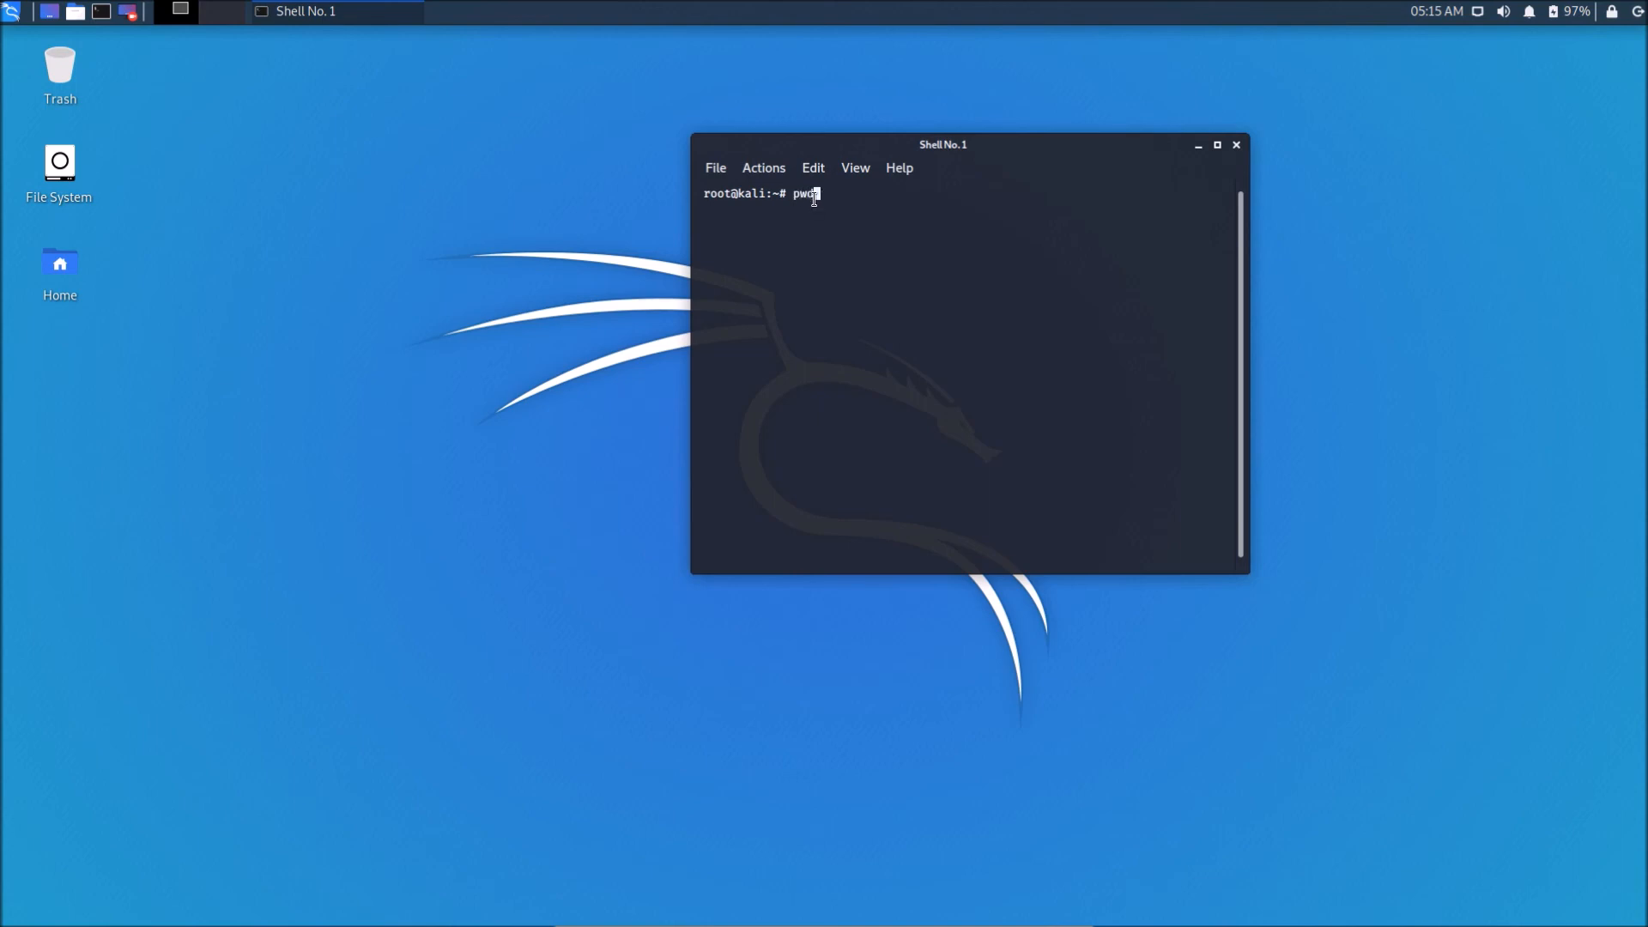
key(Return)
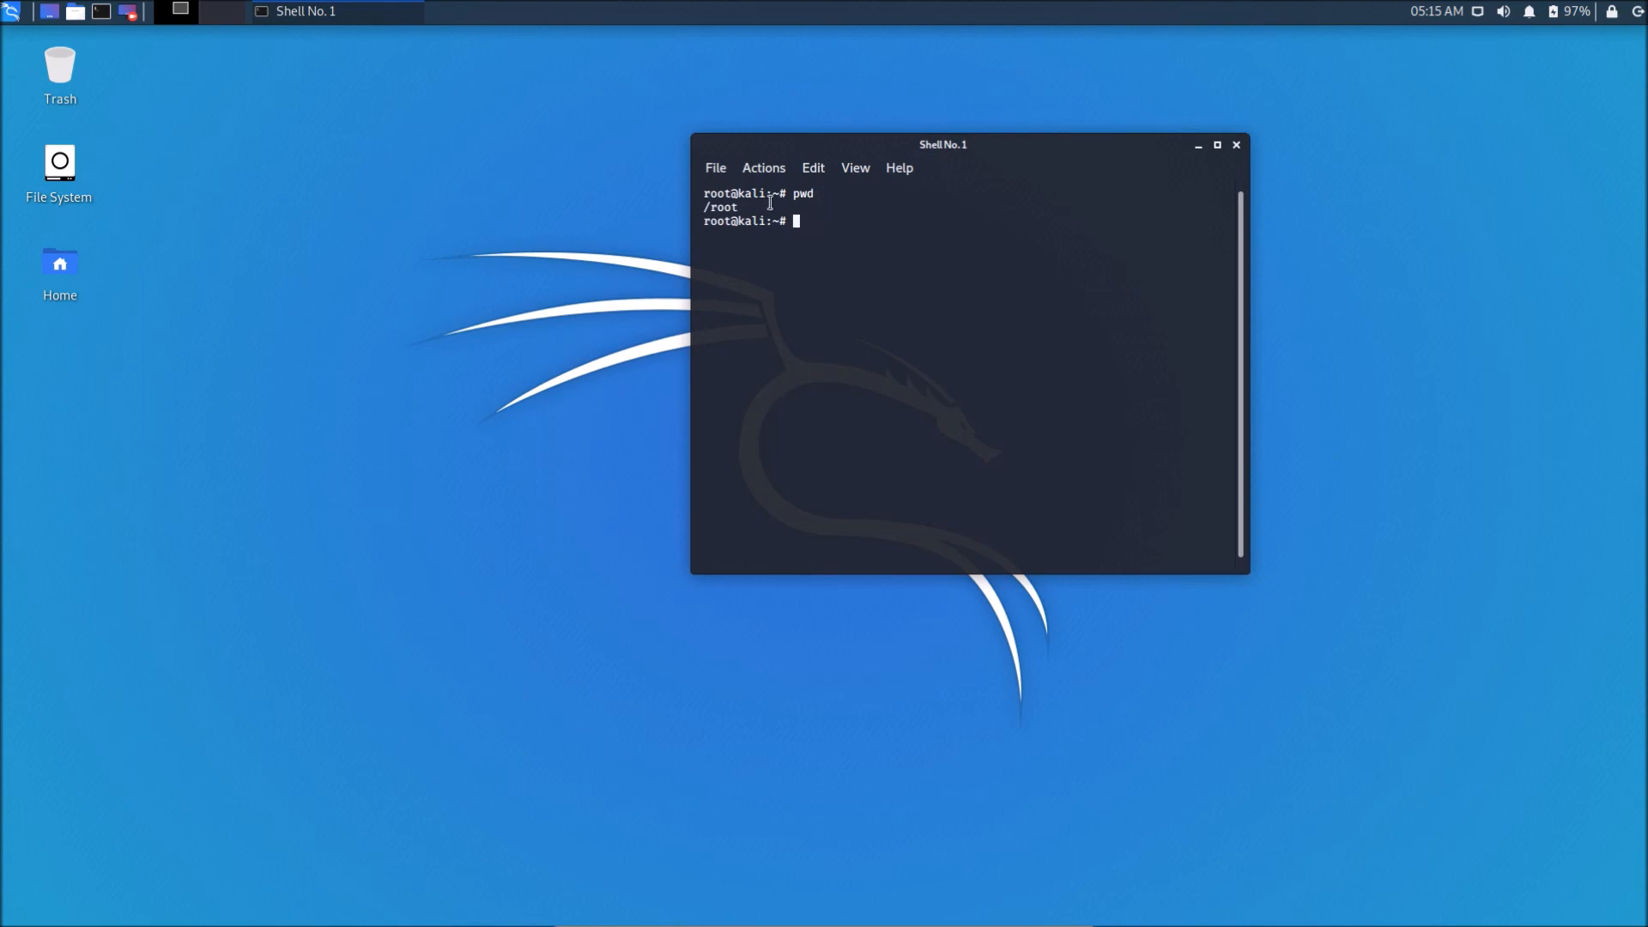
double_click(722, 207)
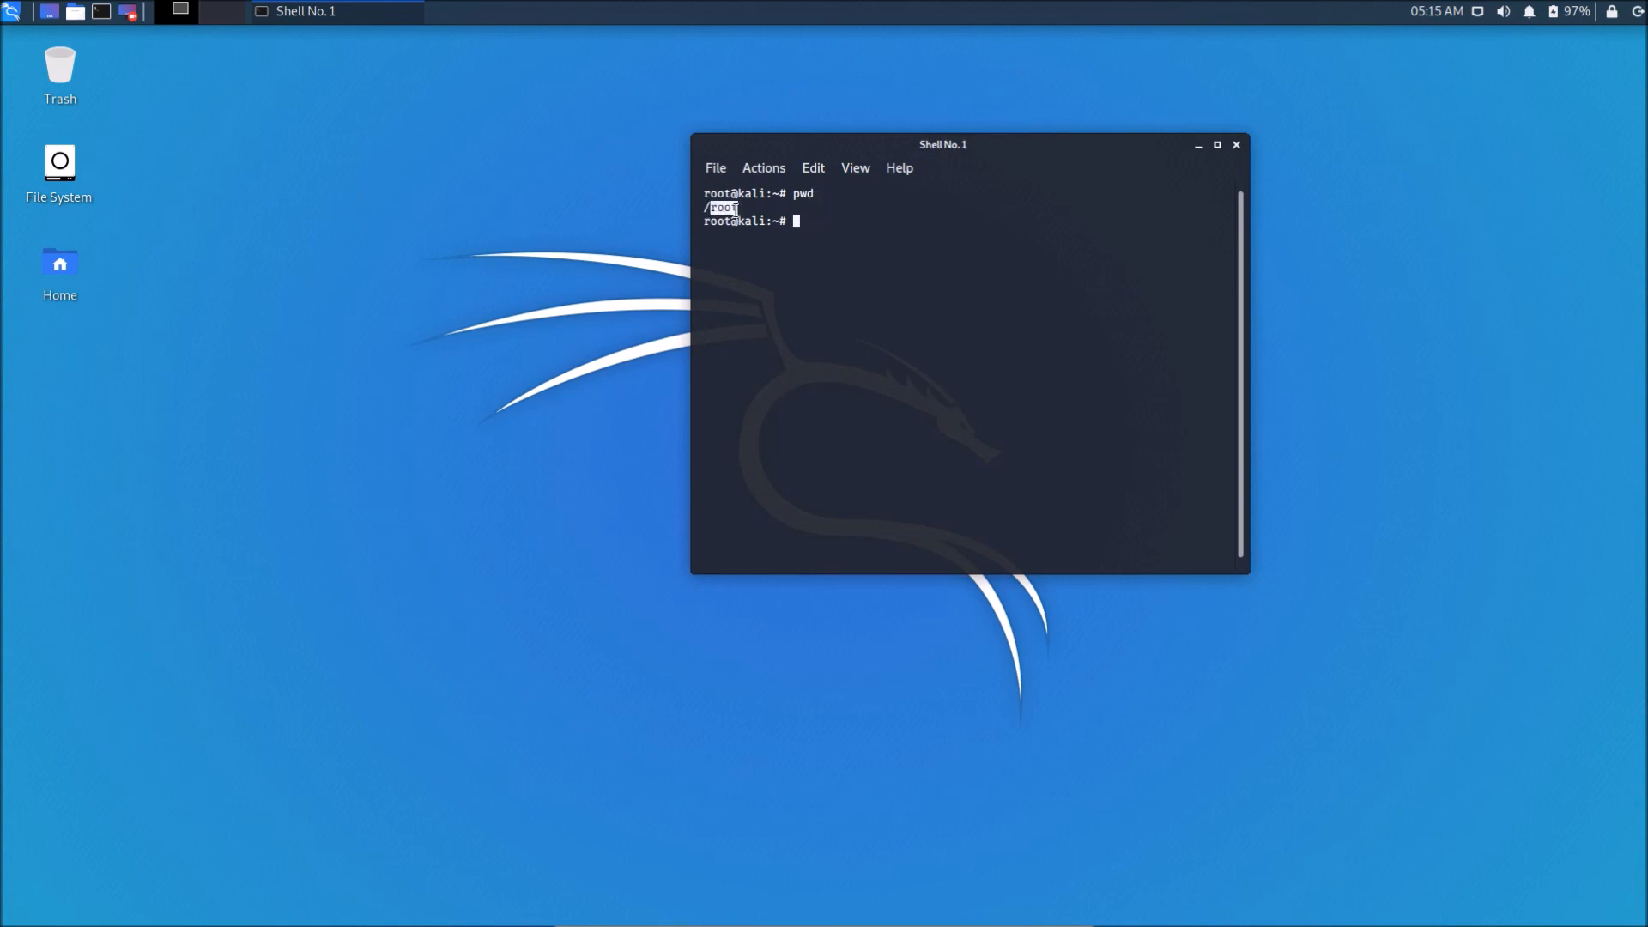
mouse_move(958, 248)
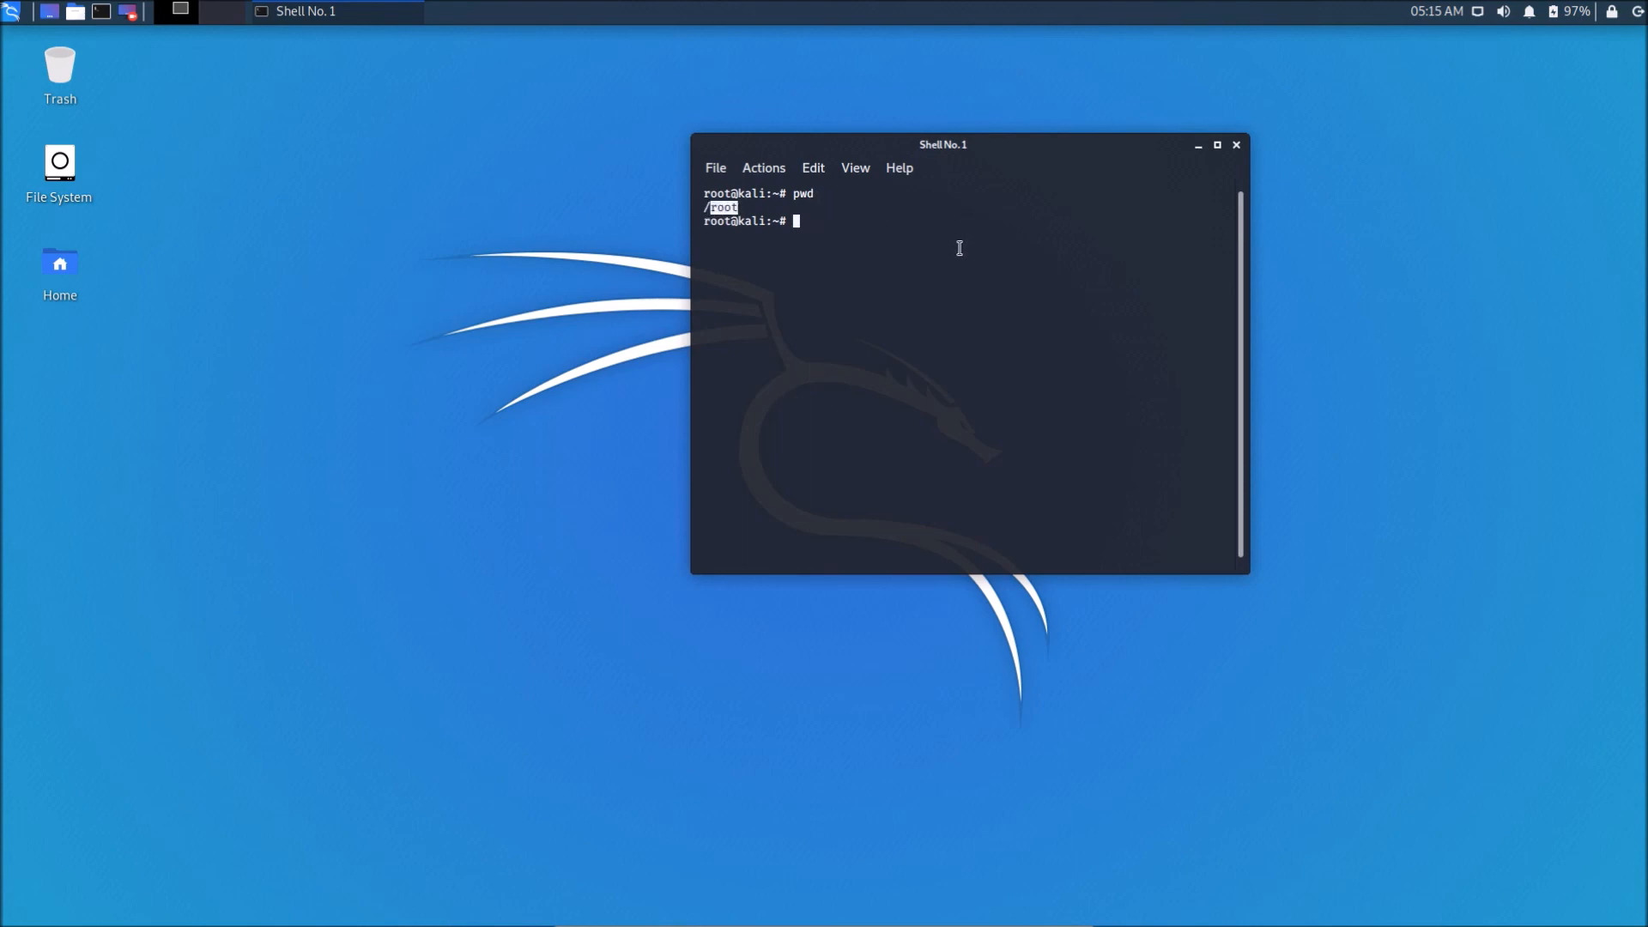